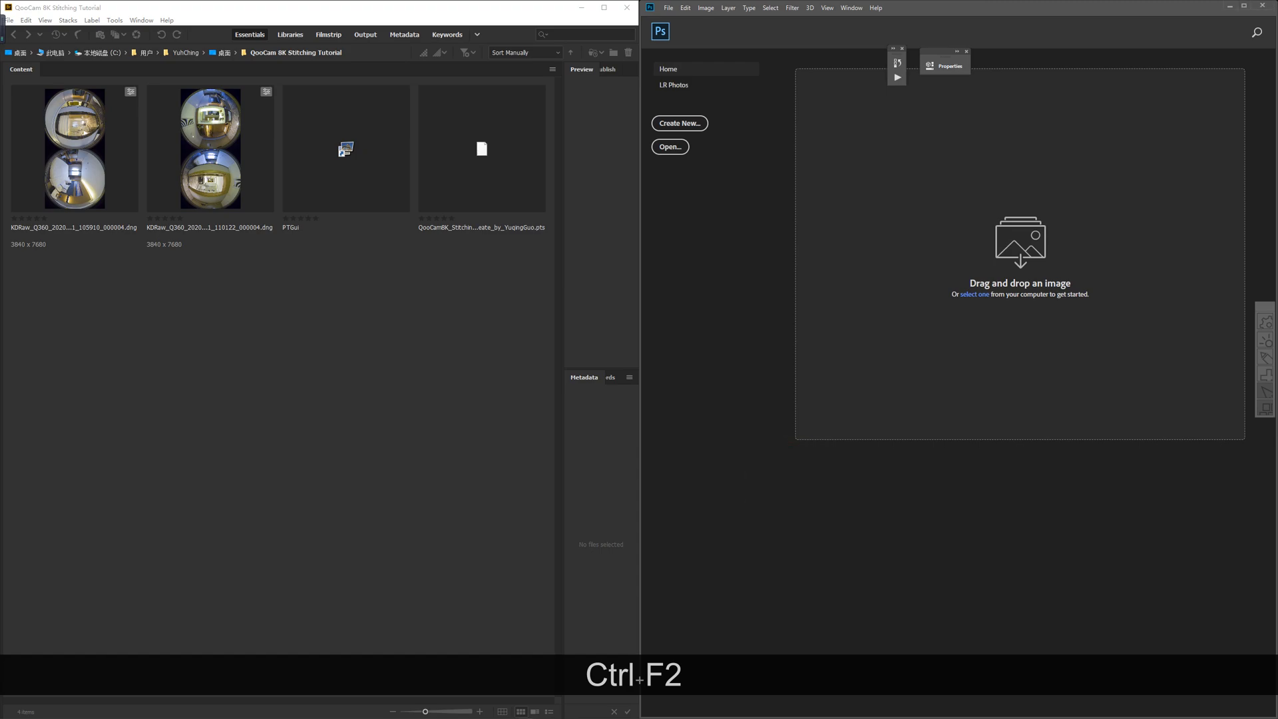
Inspect the PTGui template file and its full name in the tutorial folder
key("ctrl+f2")
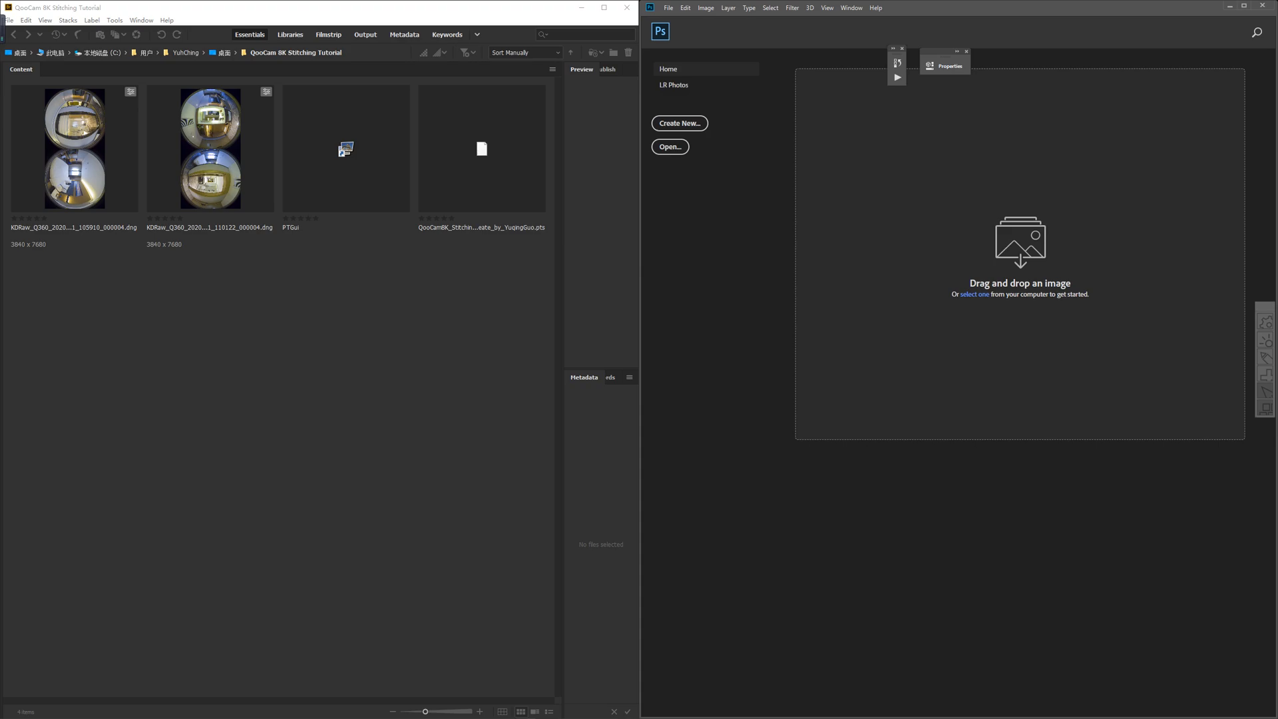
left_click(481, 147)
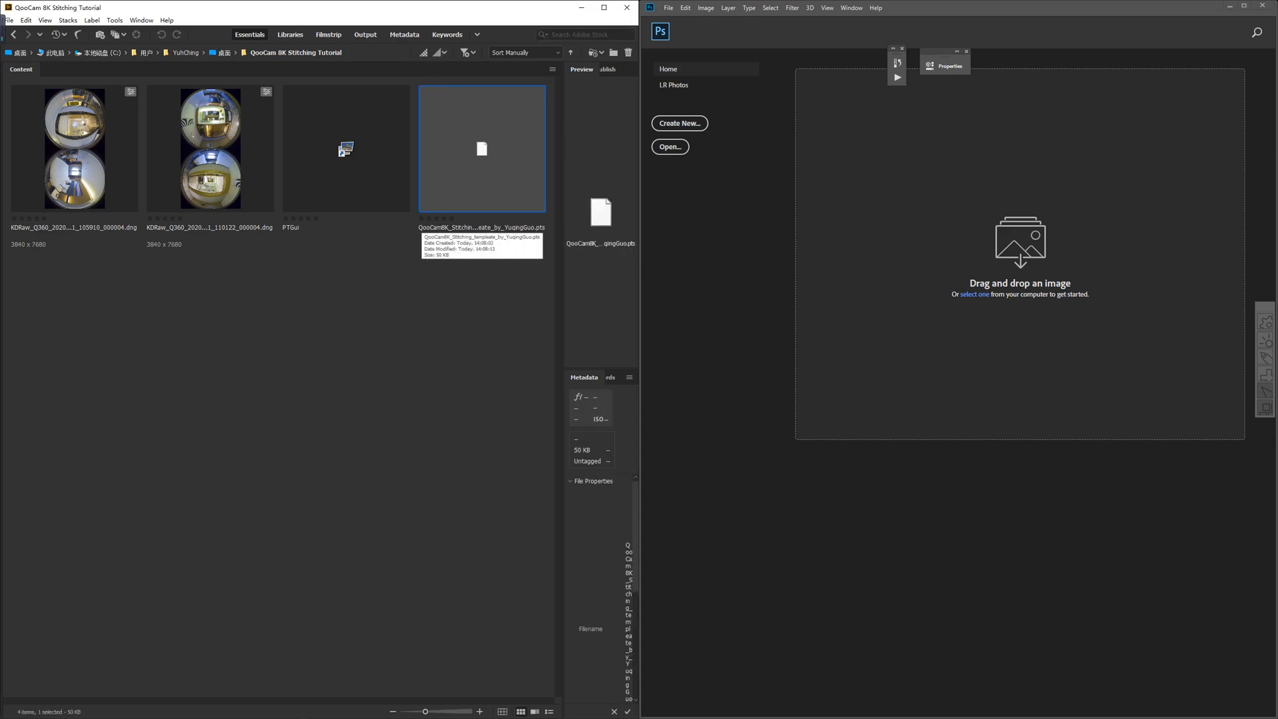
double_click(482, 227)
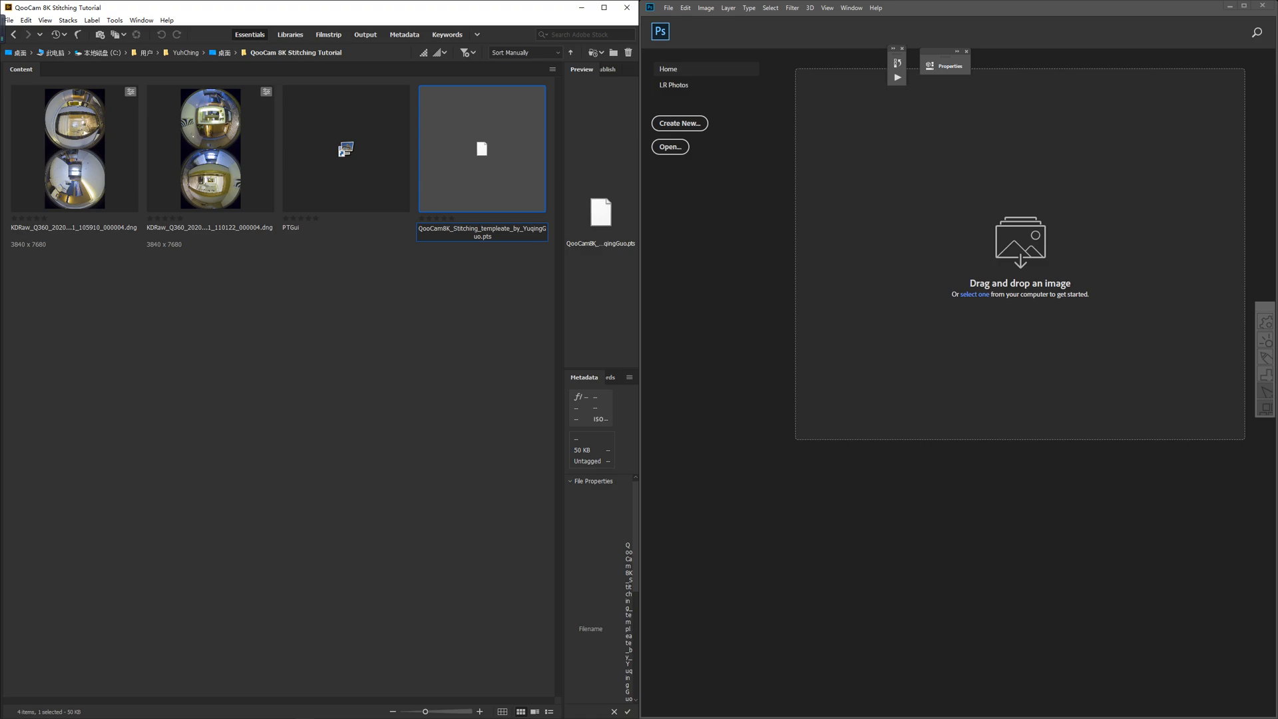
mouse_move(481, 227)
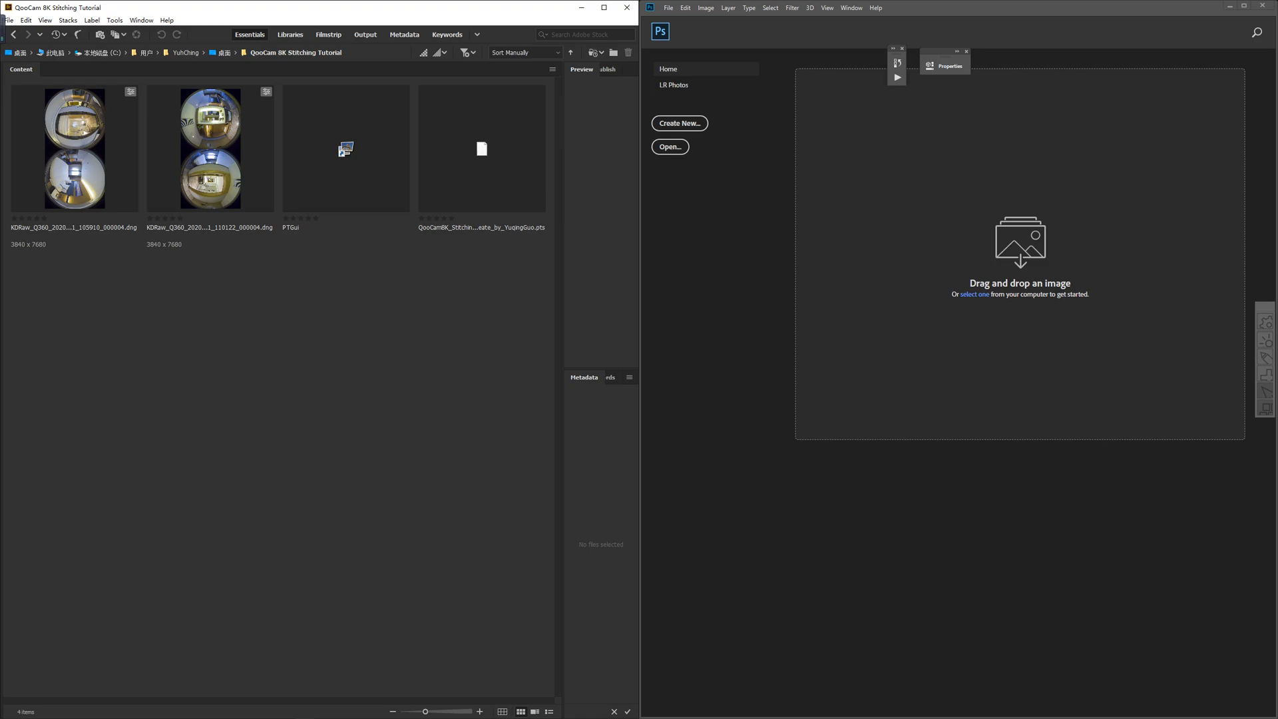
left_click(481, 148)
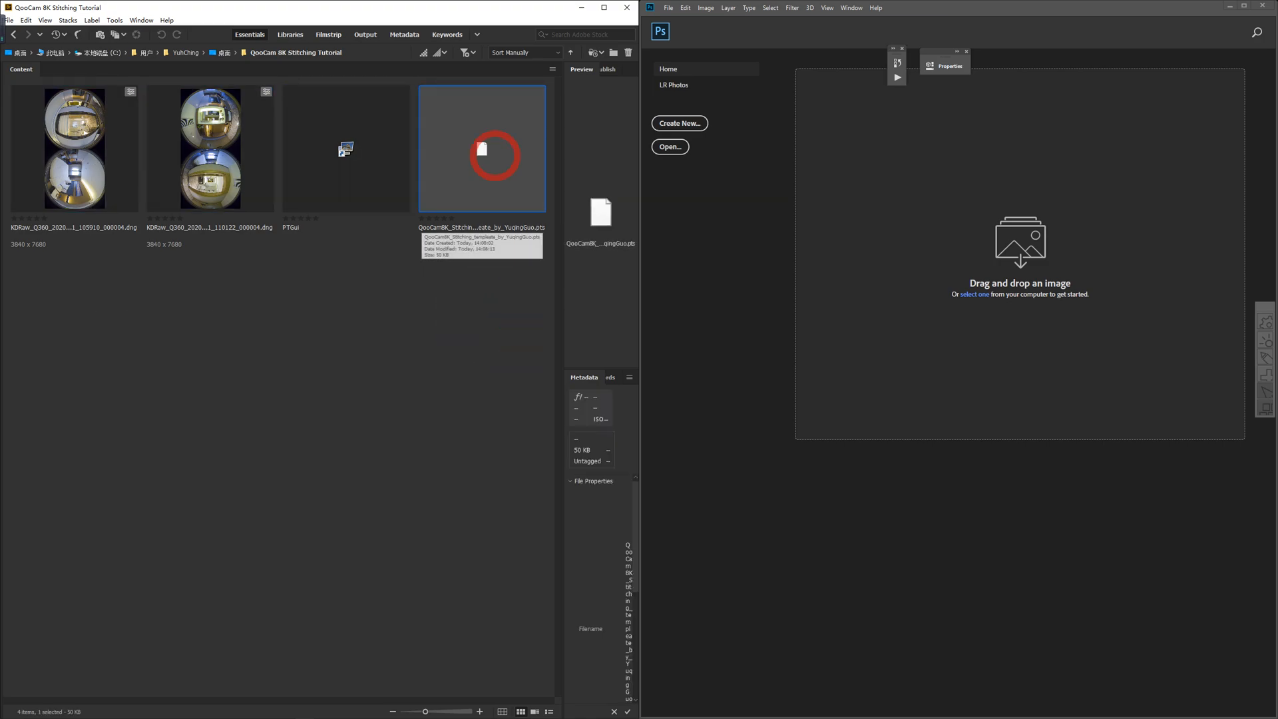
left_click(345, 149)
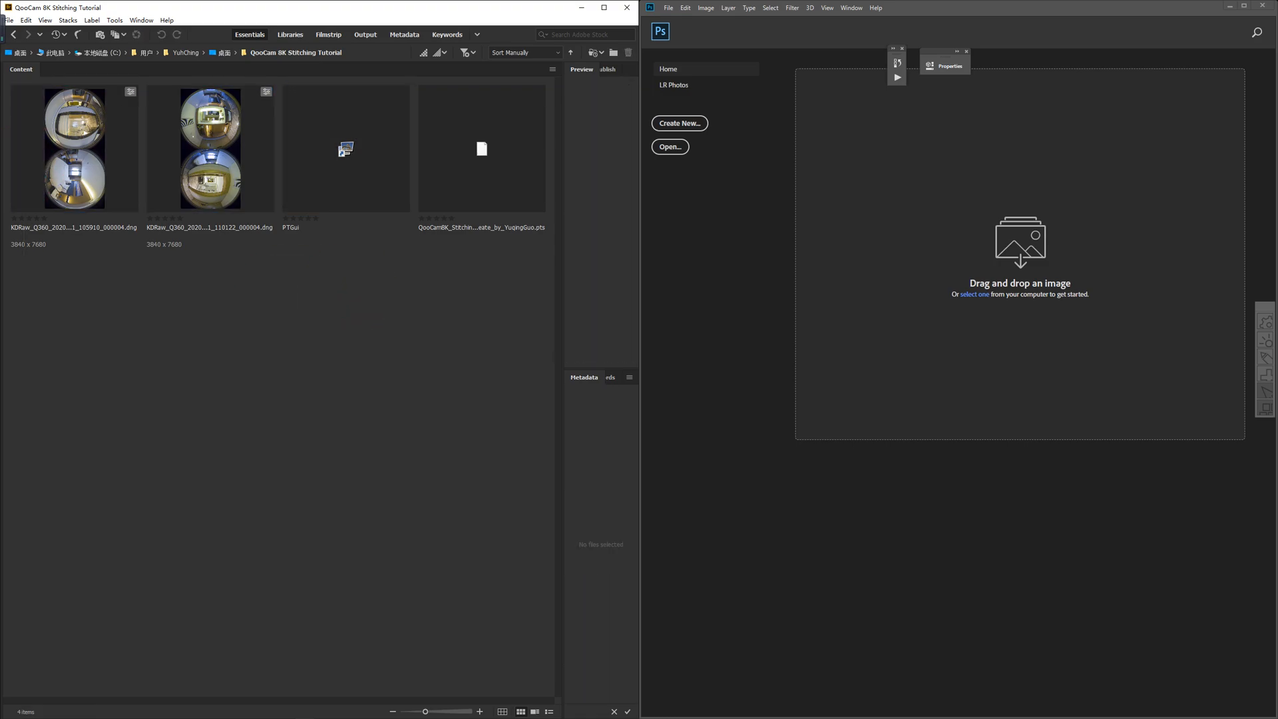
left_click(73, 146)
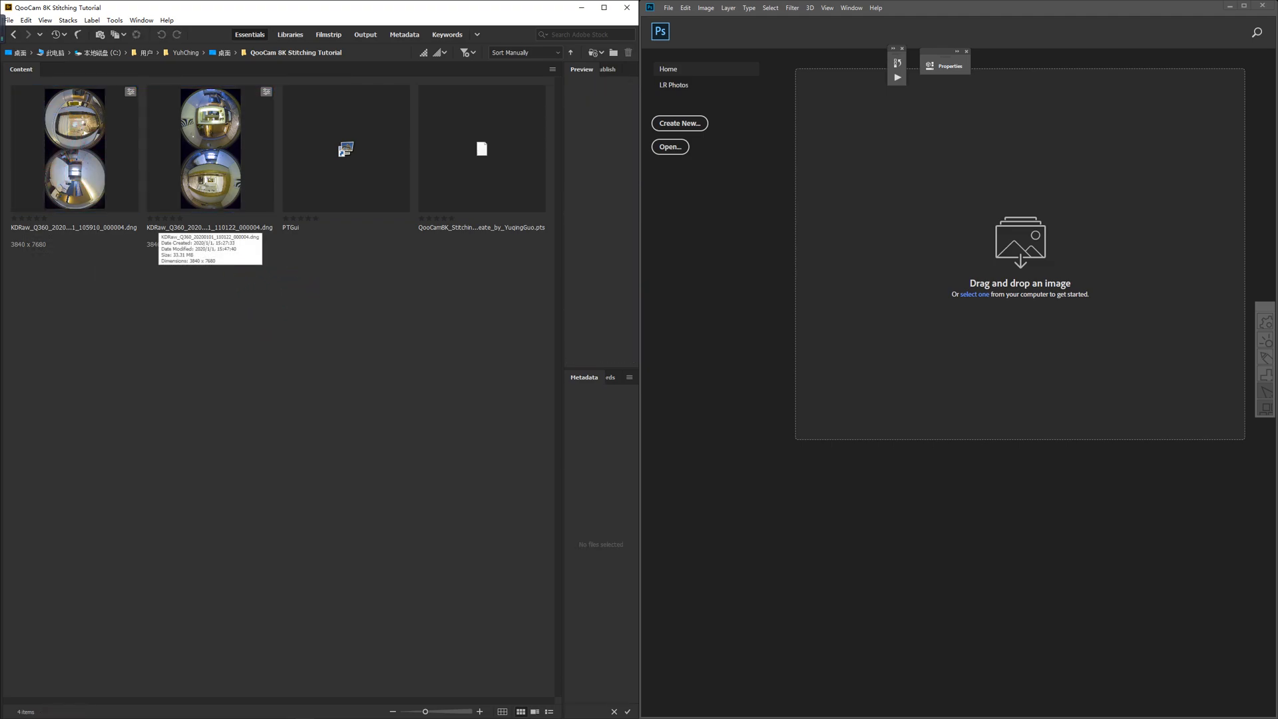
Open the second fisheye DNG in Camera Raw, apply Auto tone and reset Vibrance to zero
left_click(209, 149)
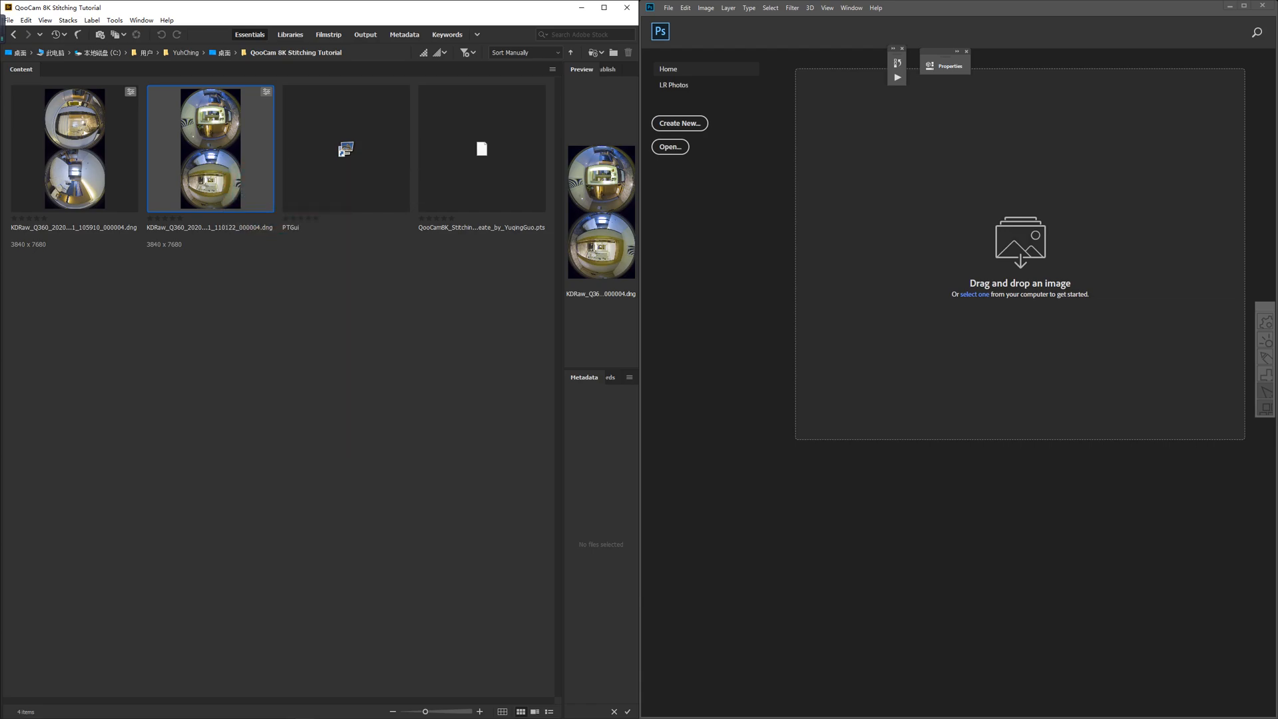
double_click(211, 148)
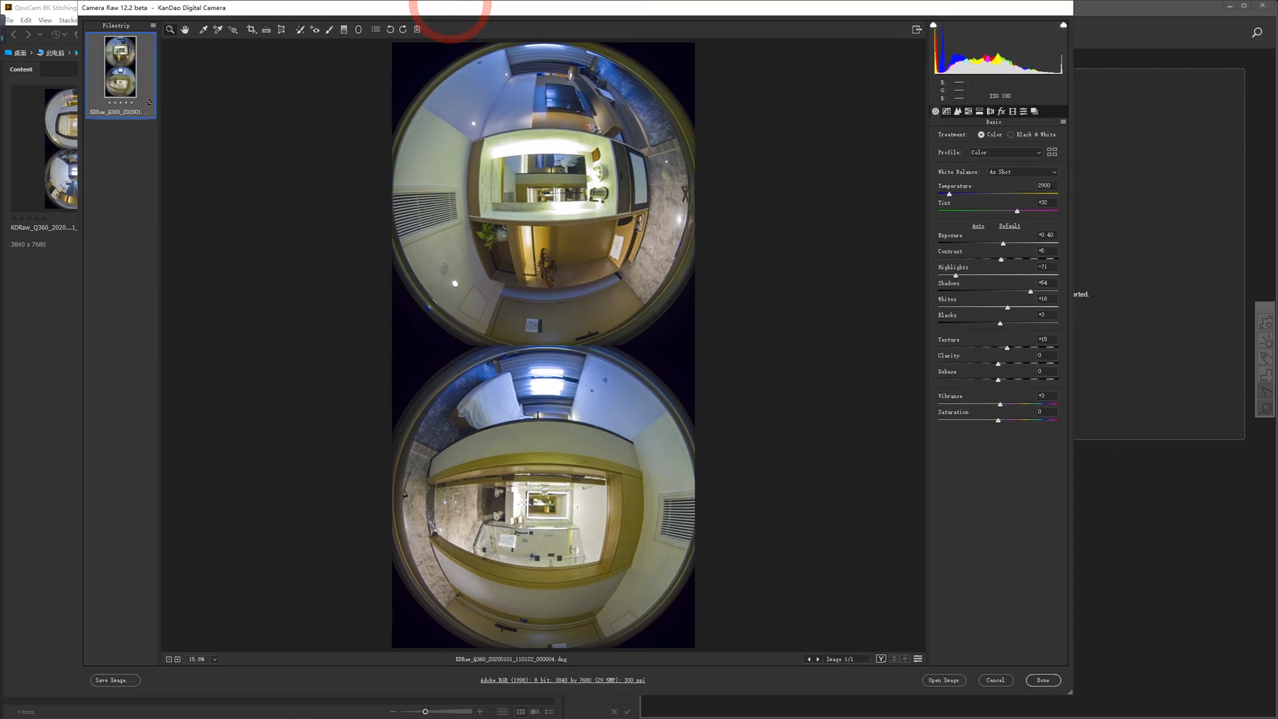
left_click(977, 226)
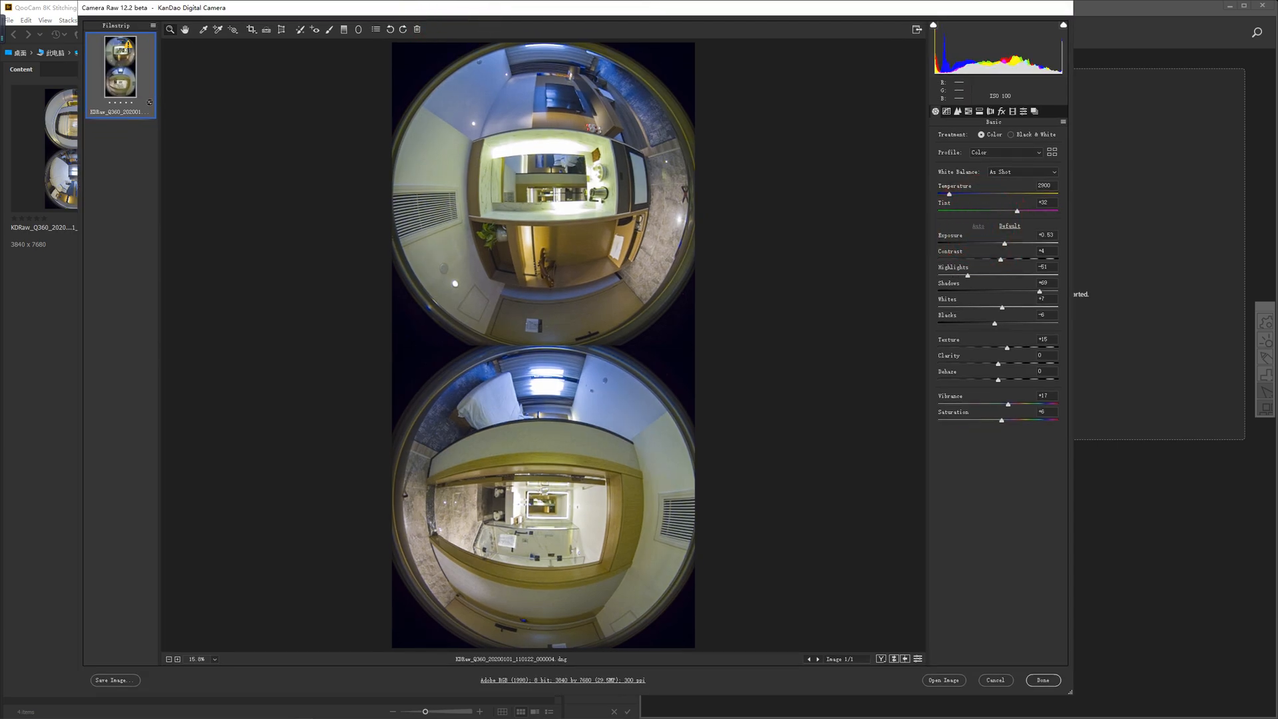
double_click(1045, 266)
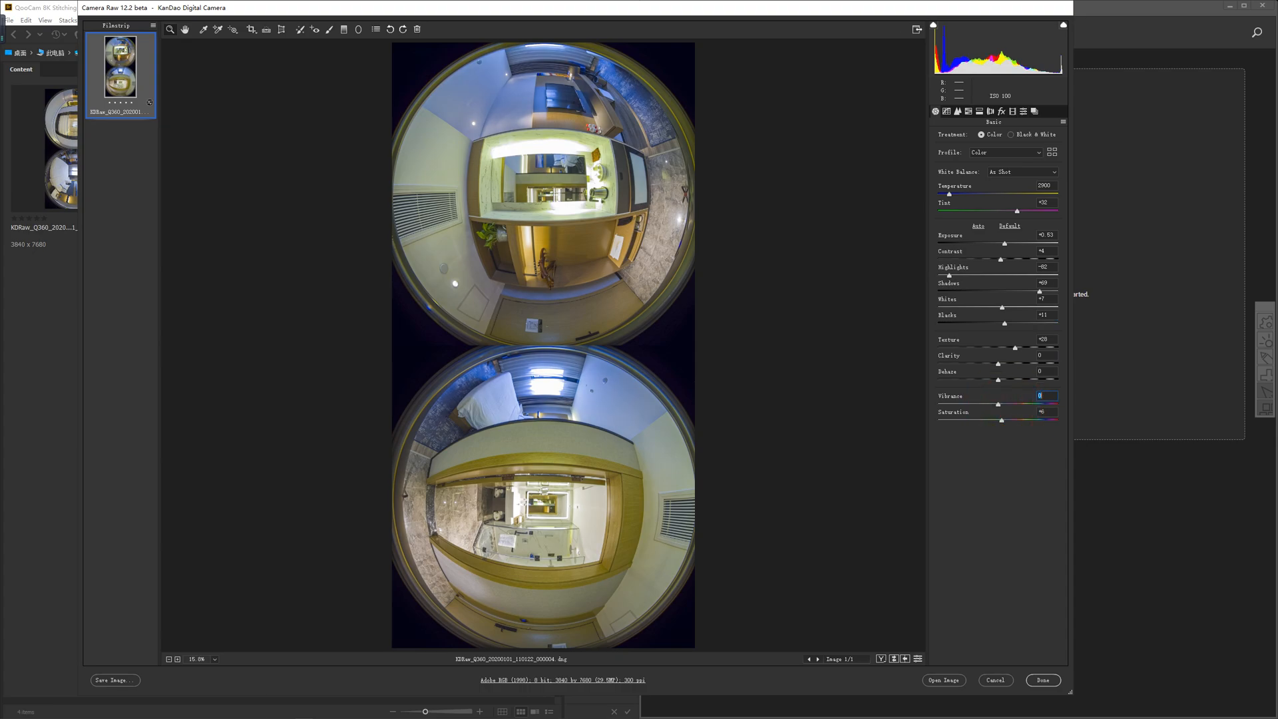
Save the photo with the TIF preset as 16-bit Adobe RGB TIFF and finish raw editing
left_click(116, 680)
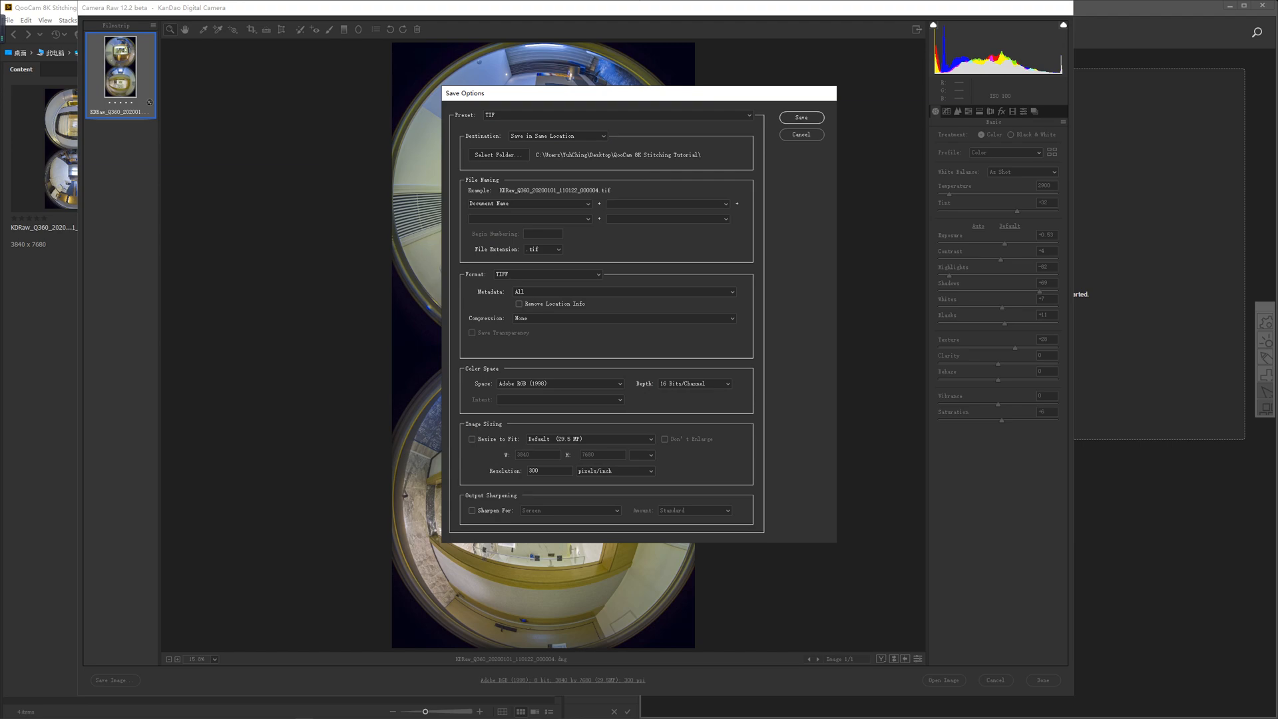
left_click(747, 115)
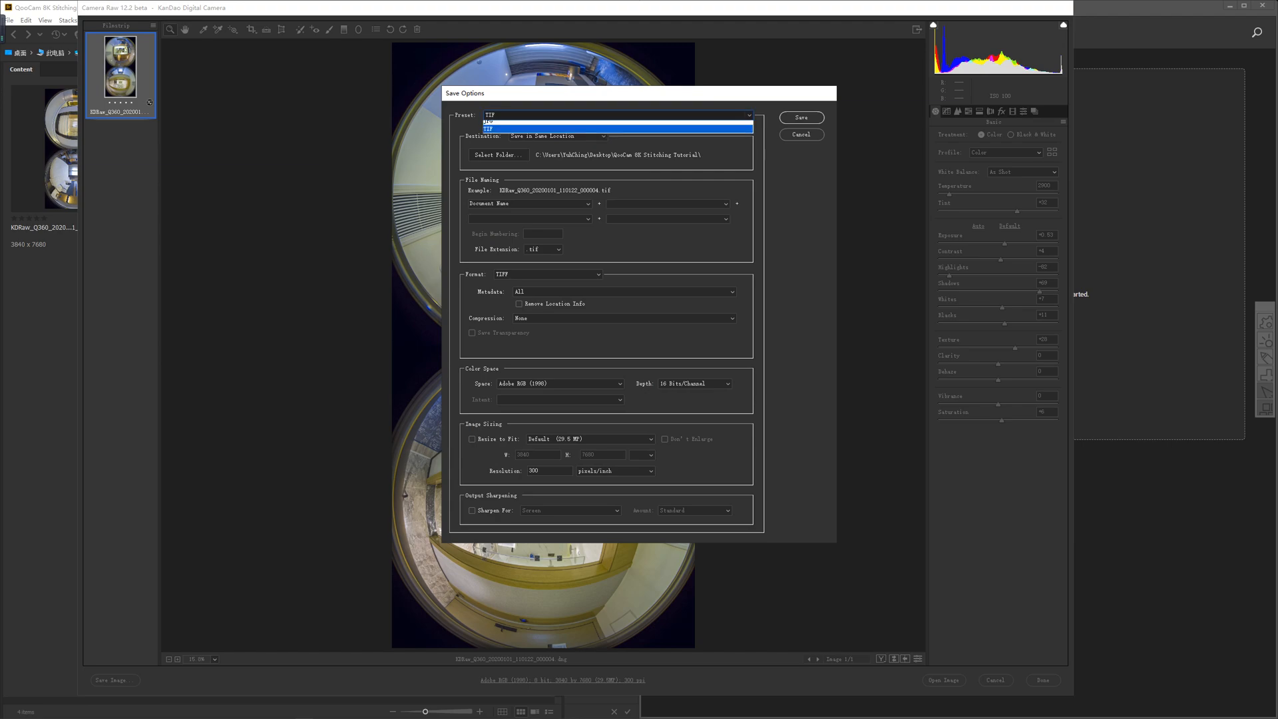
left_click(617, 128)
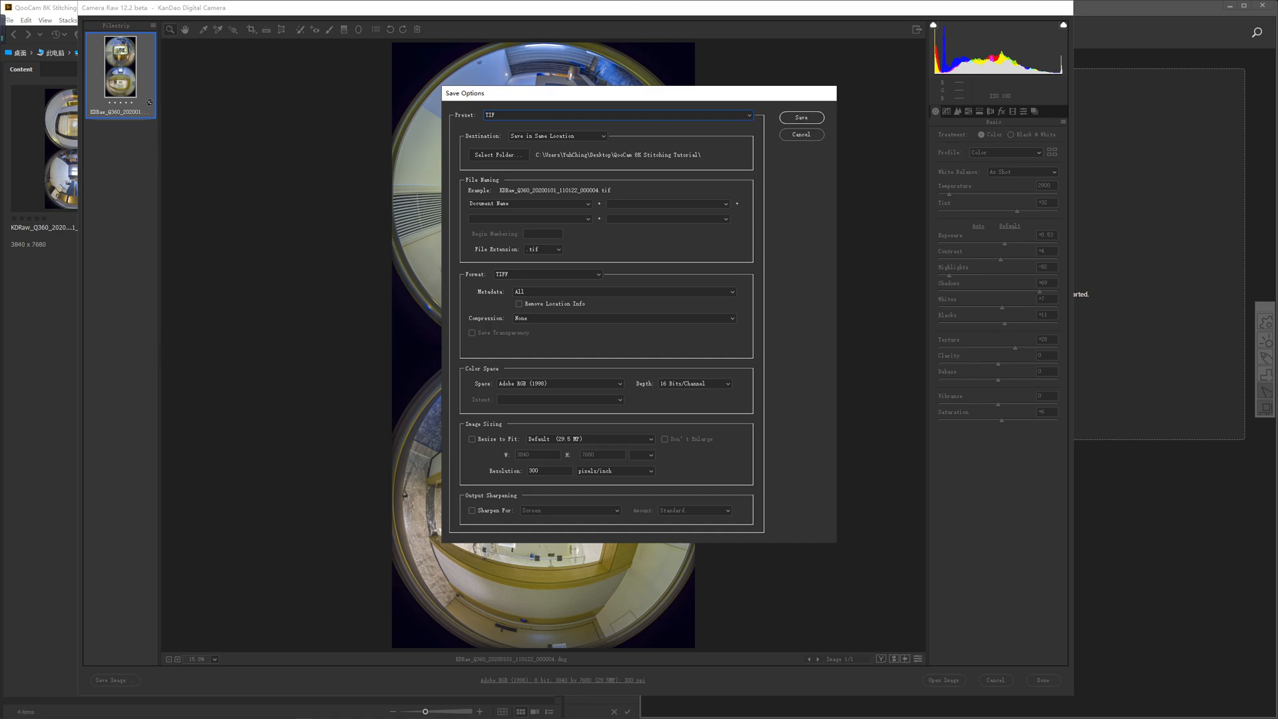
left_click(560, 384)
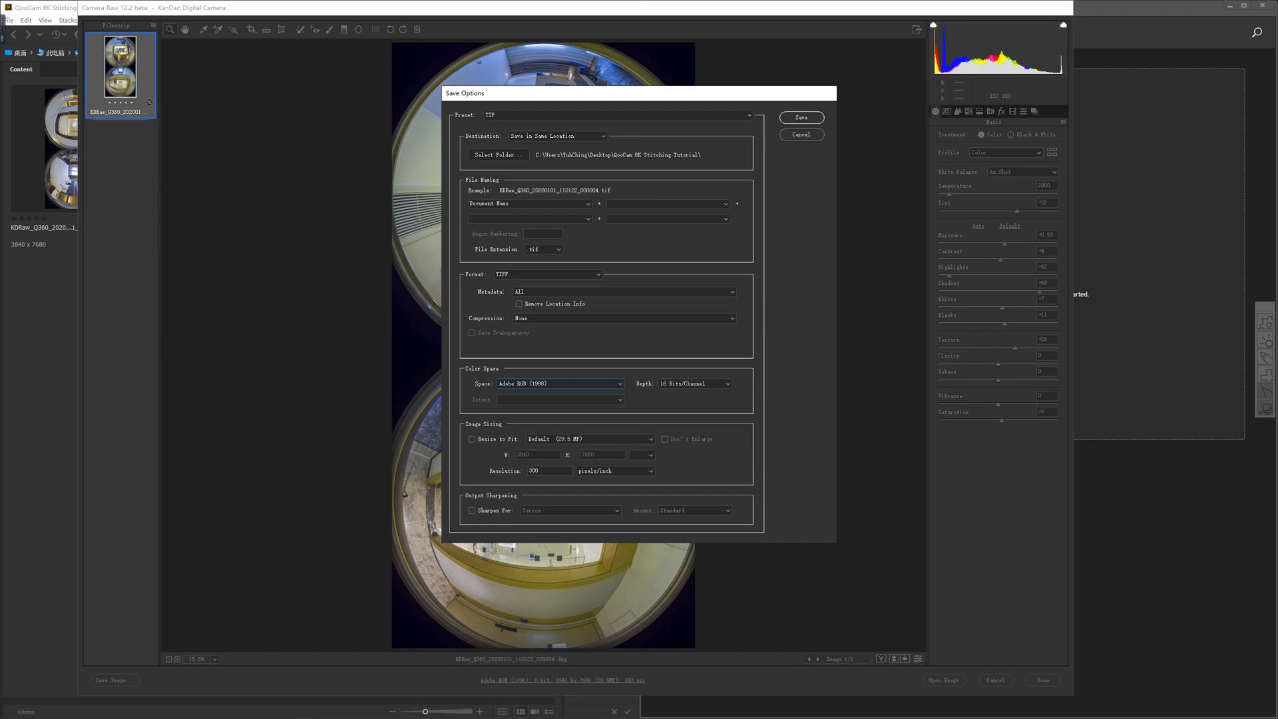
left_click(800, 117)
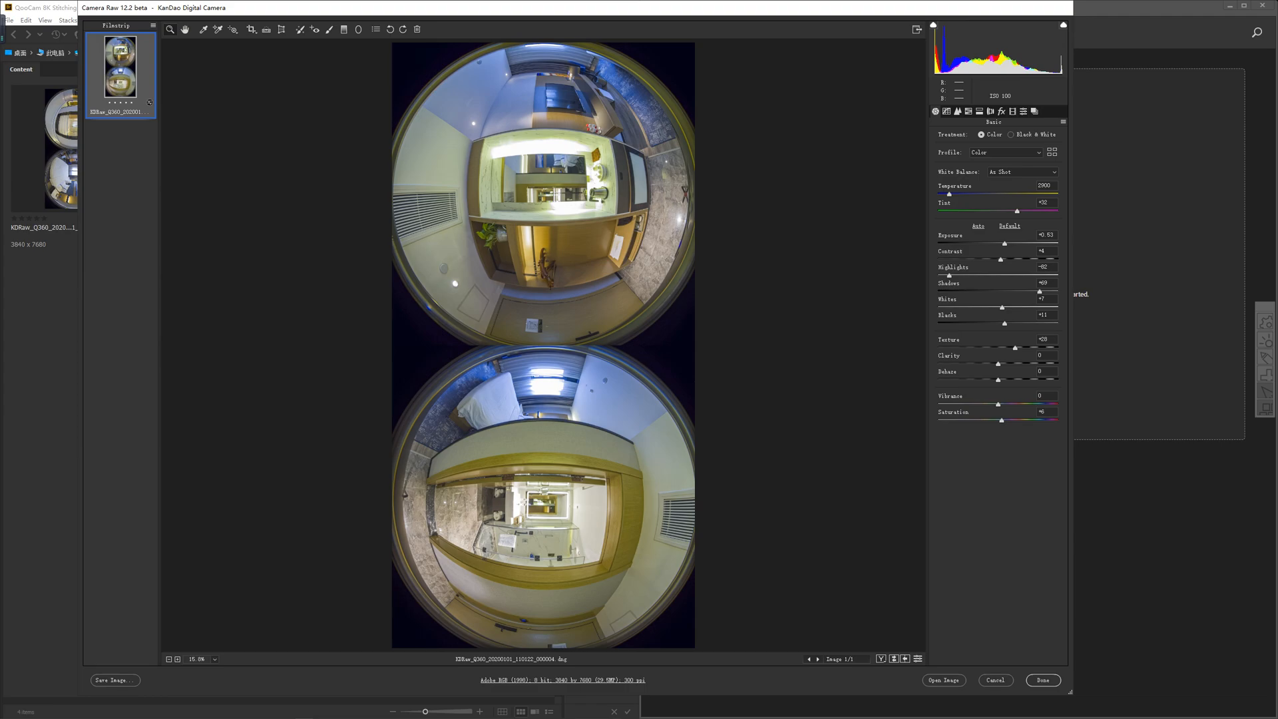
left_click(1043, 680)
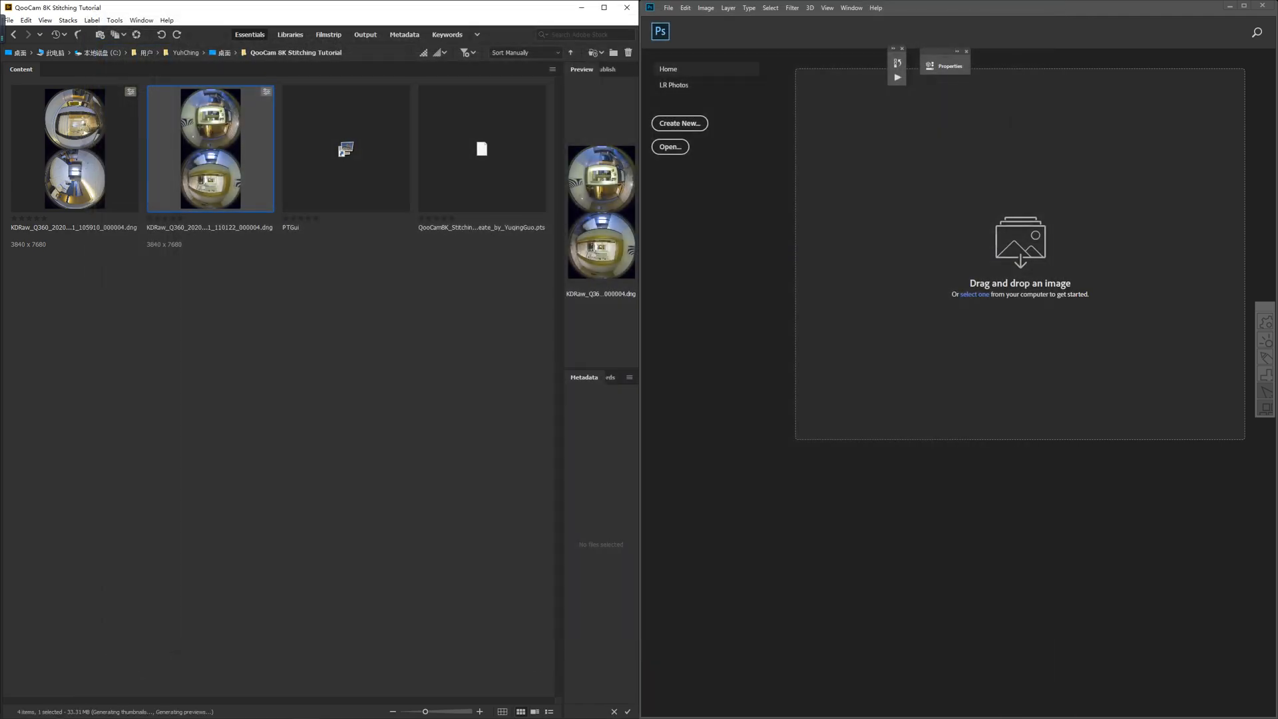
Launch PTGui Pro from Bridge and select the newly saved TIFF fisheye photo
left_click(480, 149)
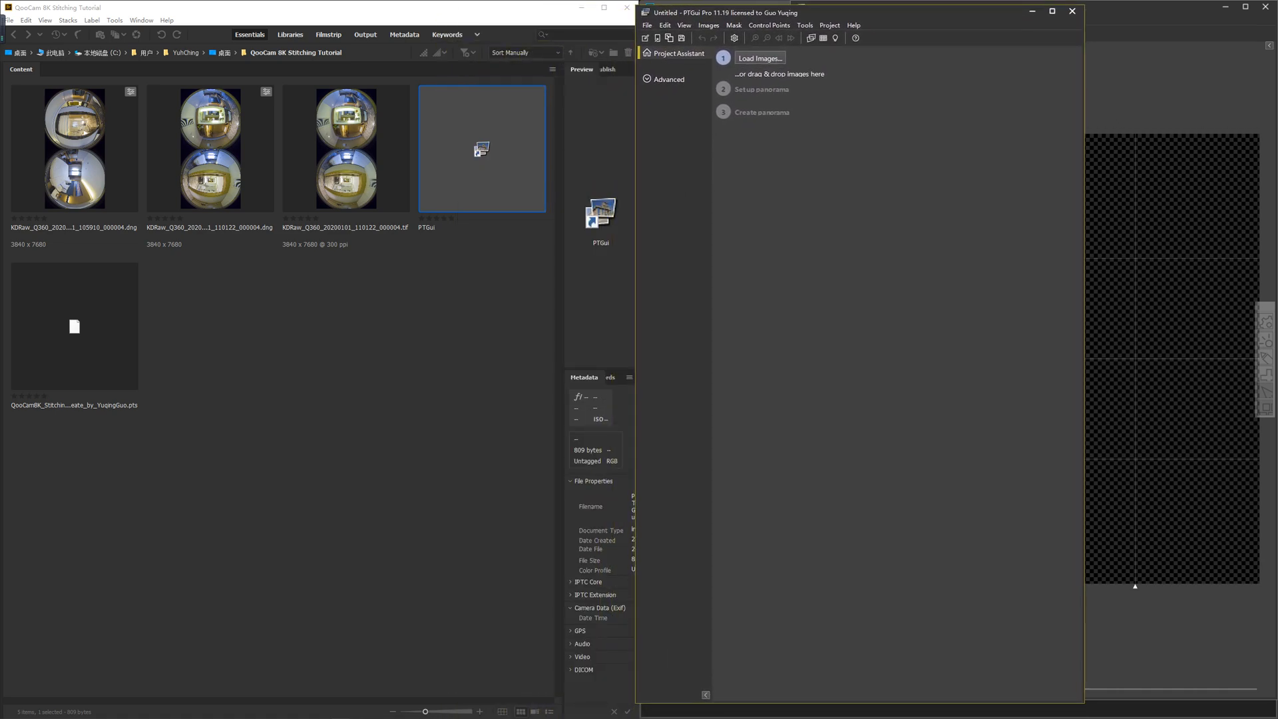
left_click(73, 326)
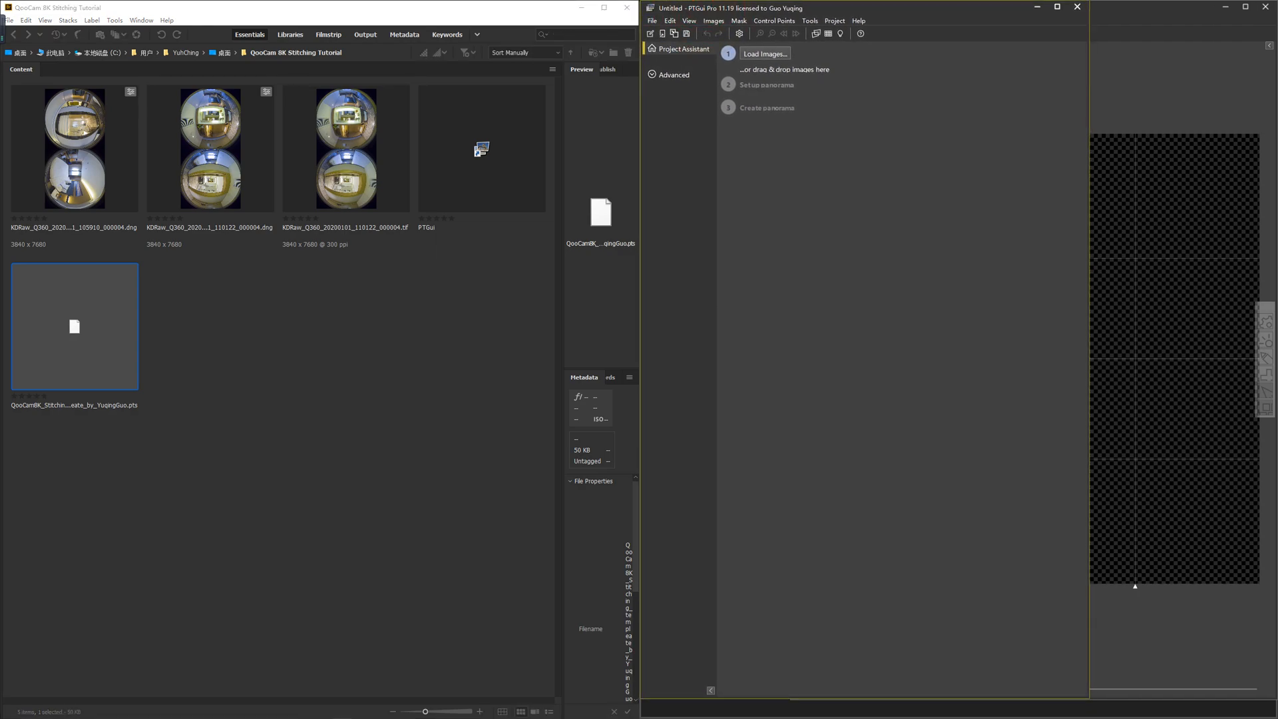
left_click(346, 148)
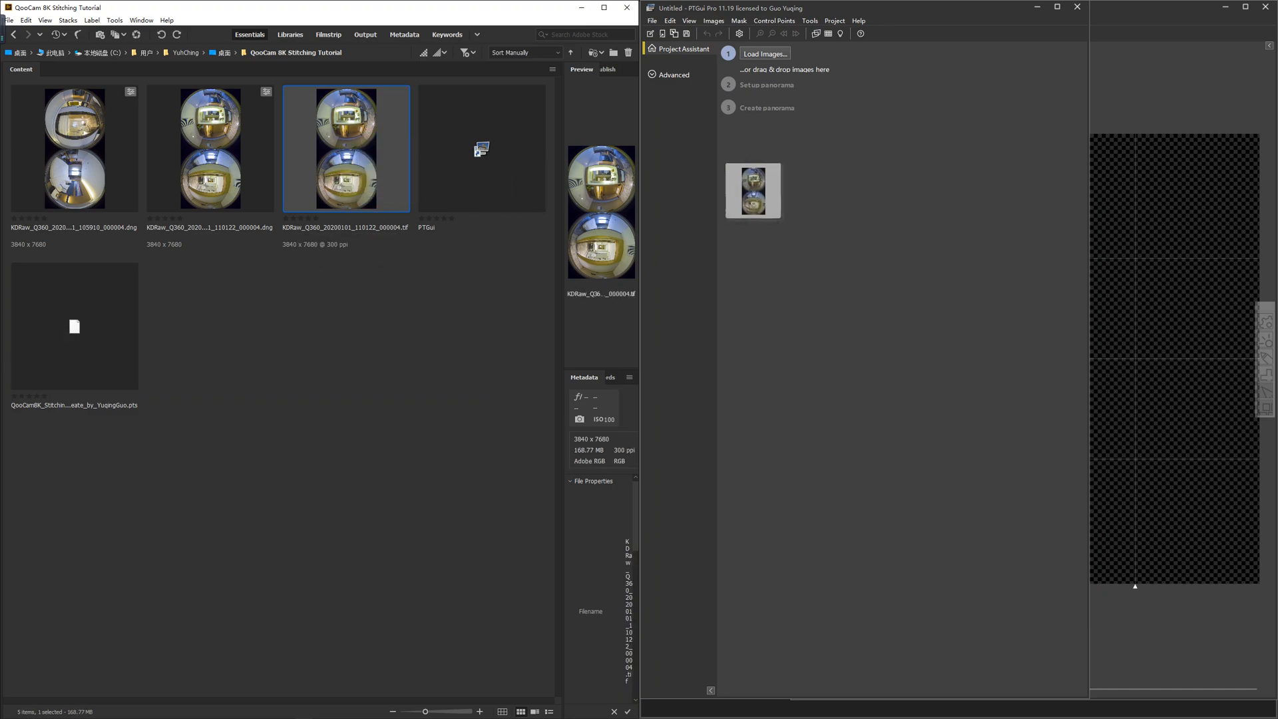
Load the TIFF into the PTGui project as two circular fisheye source images
left_click(763, 54)
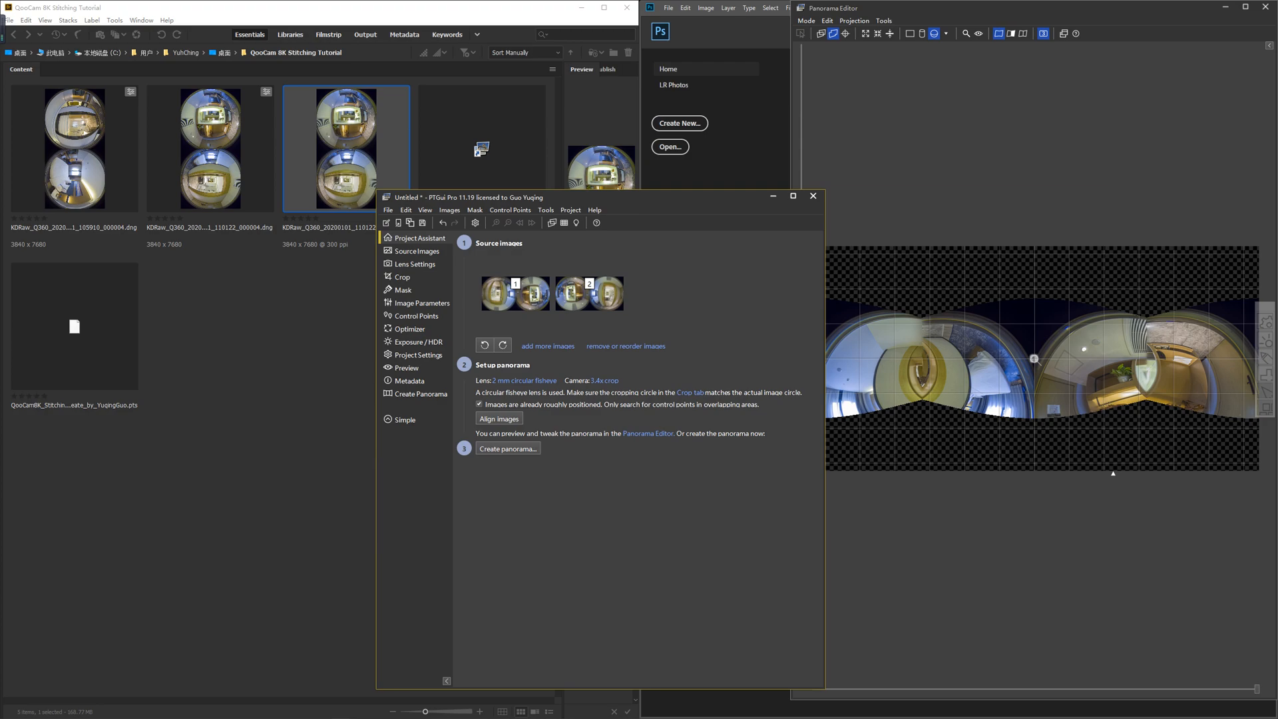
left_click(514, 294)
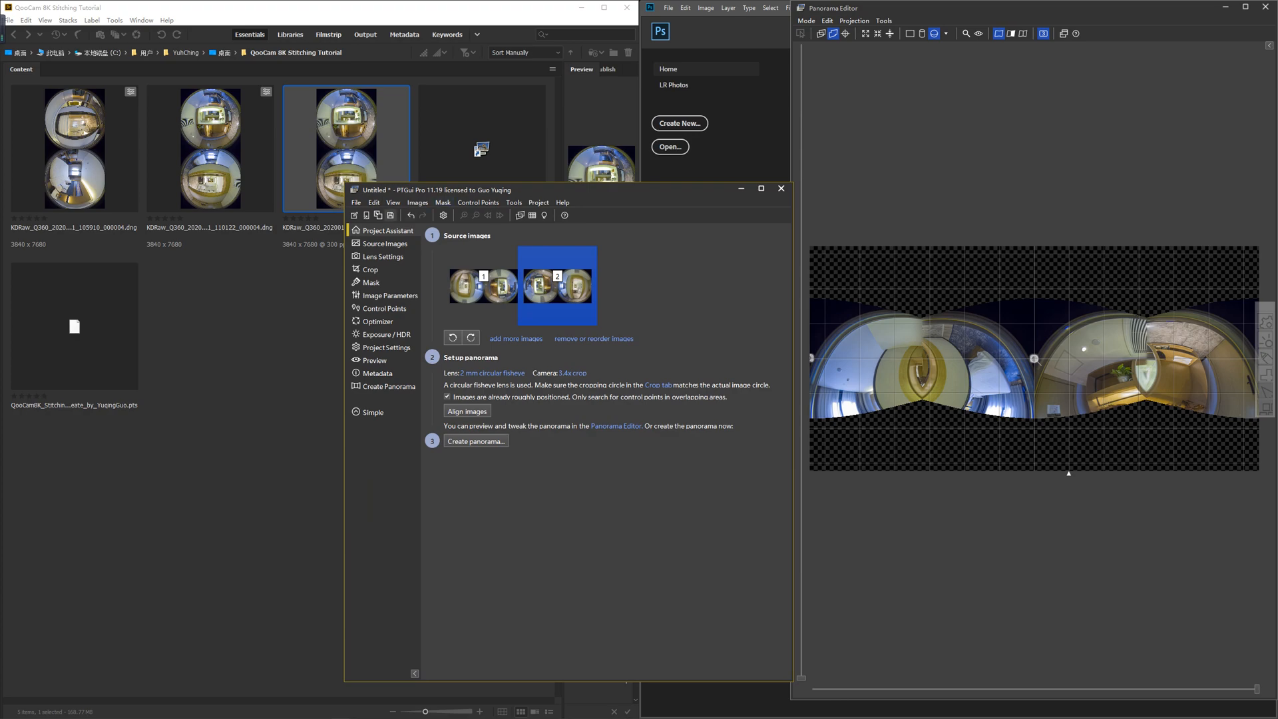
mouse_move(377, 216)
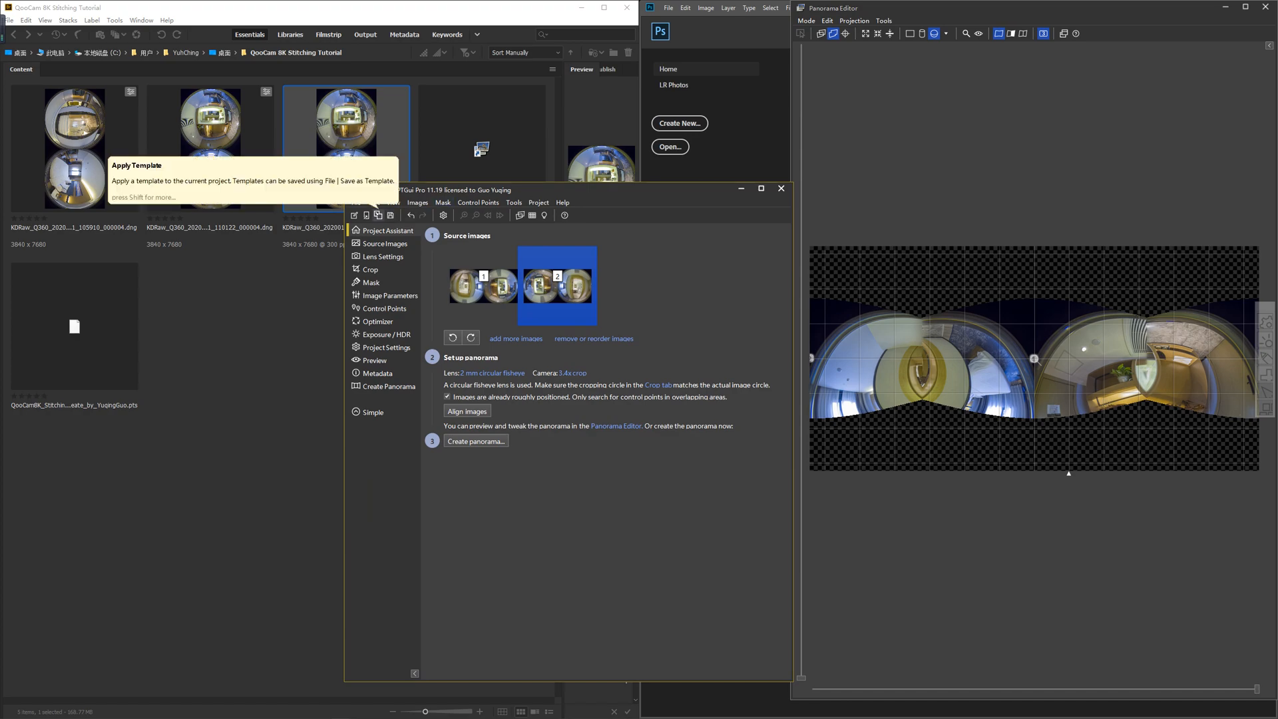
Browse to the QooCam 8K stitching template via File > Apply Template > Other
left_click(377, 214)
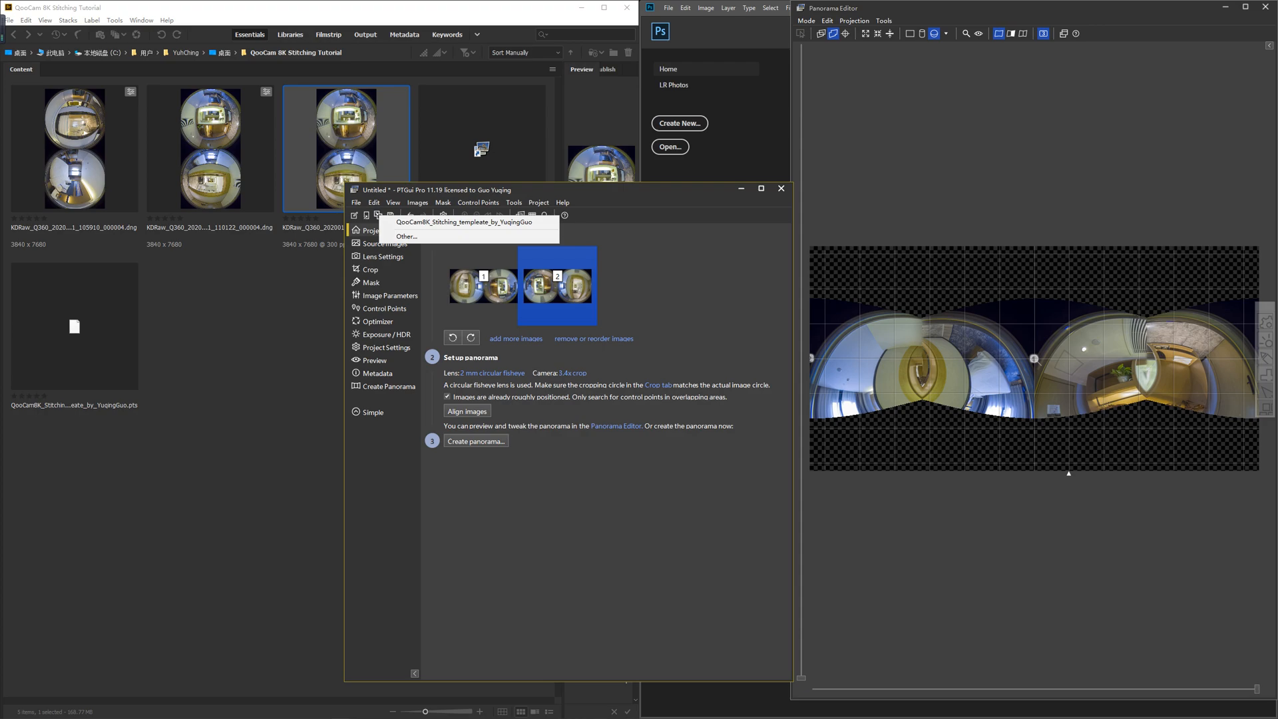
left_click(355, 203)
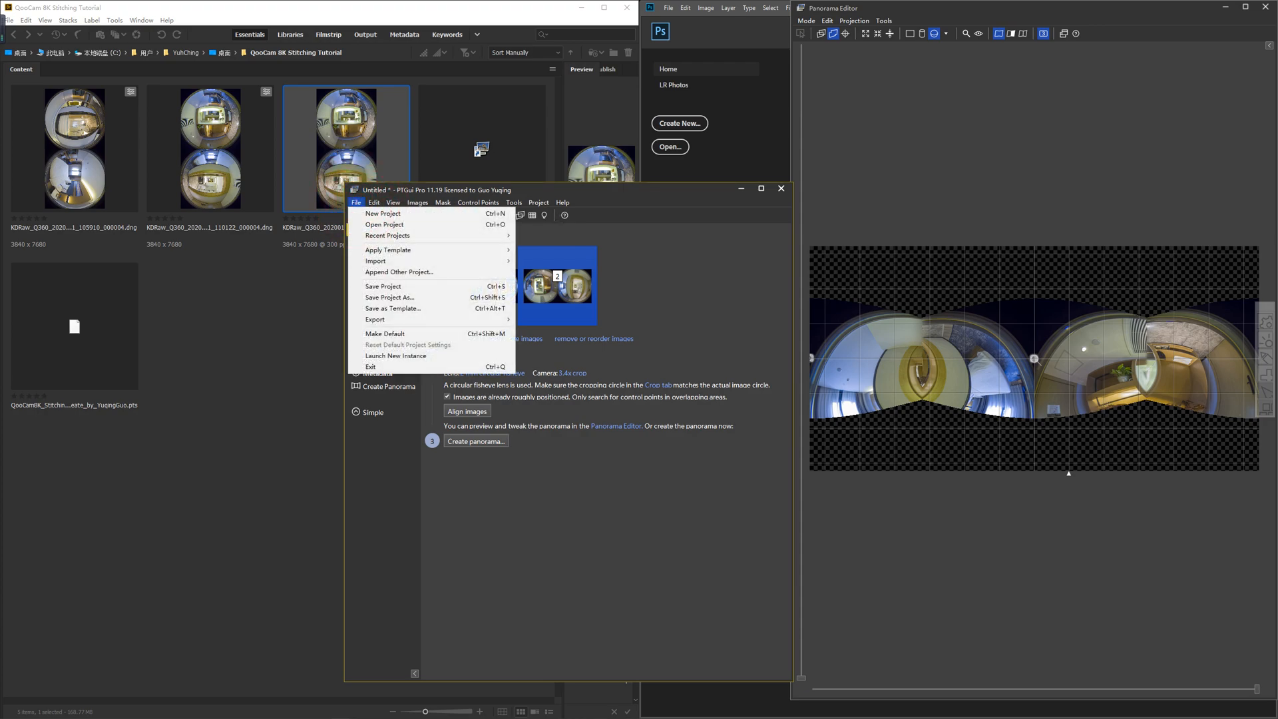
mouse_move(388, 249)
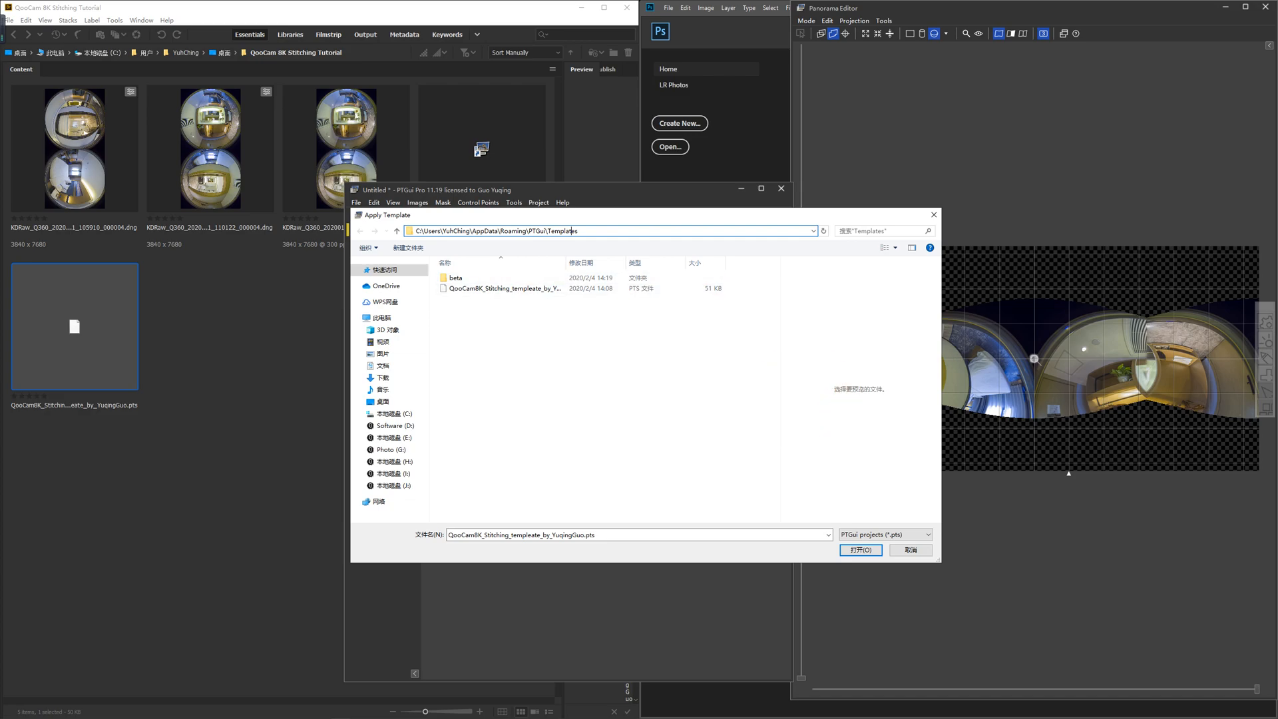
Apply the QooCam 8K template and view the hallway stitch seam close up
left_click(861, 550)
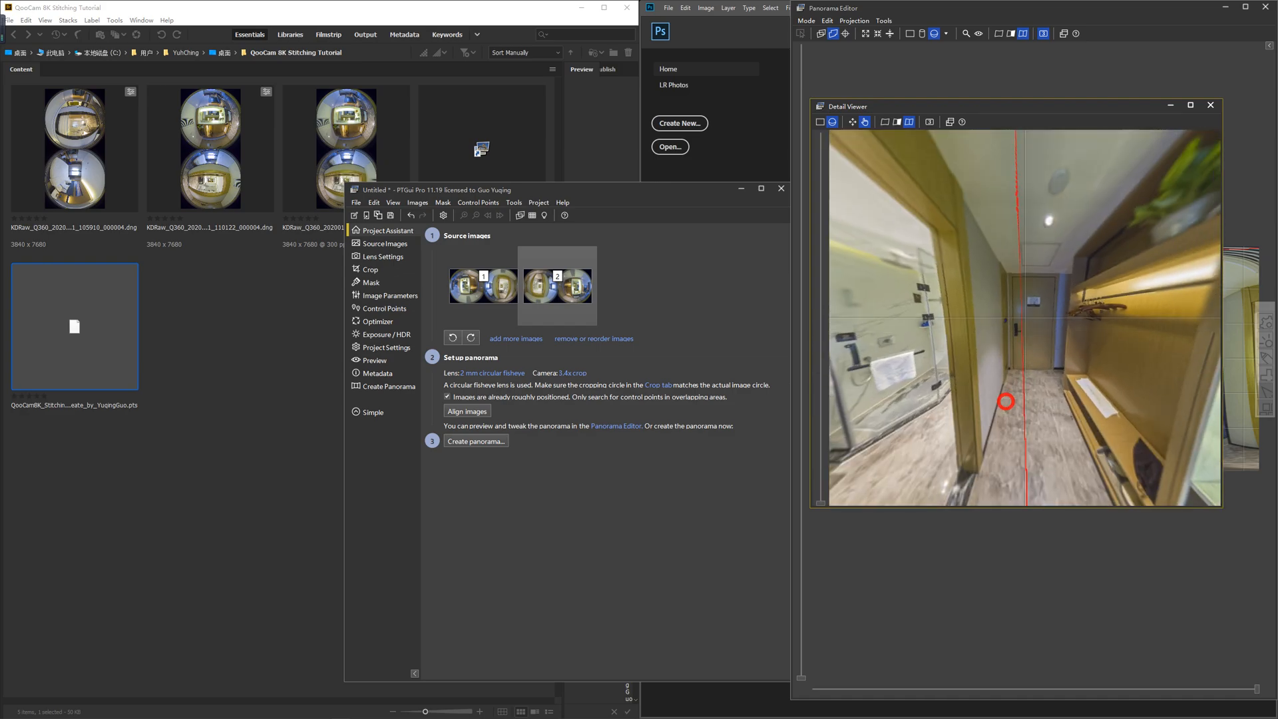
Recentre the panorama on the seam and show the five control points of the lens pair
left_click(1210, 105)
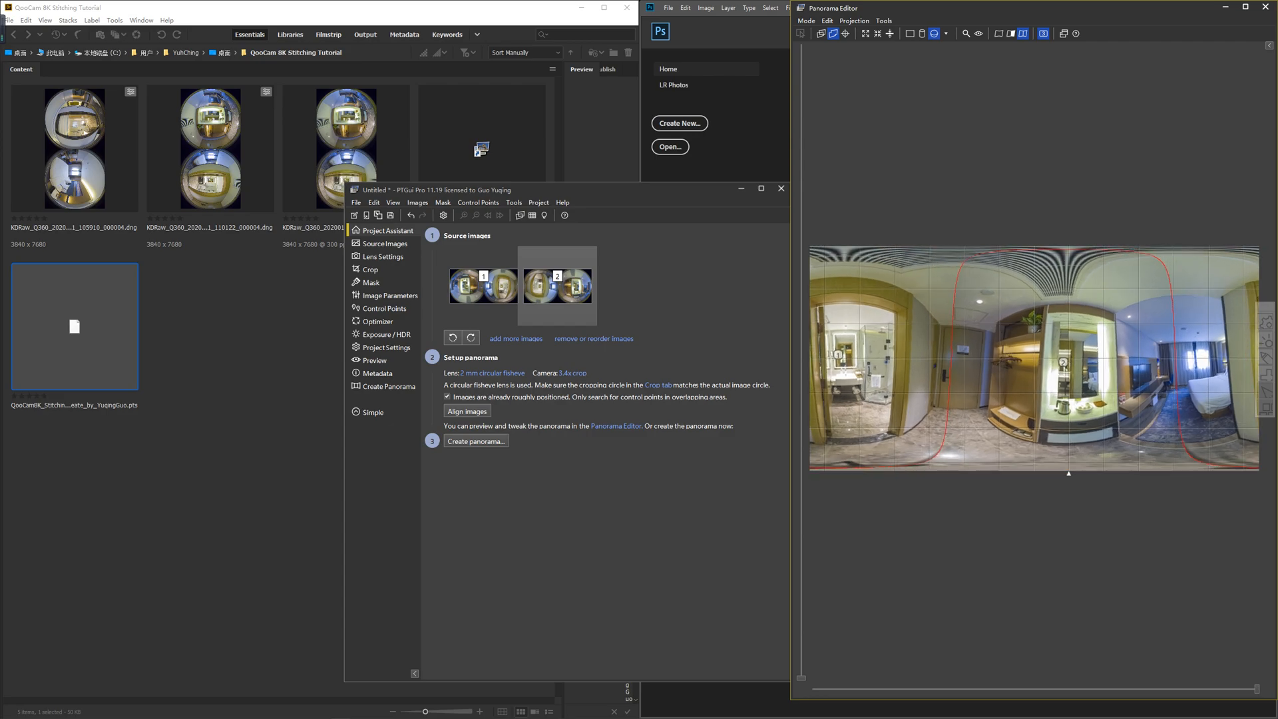
left_click(468, 410)
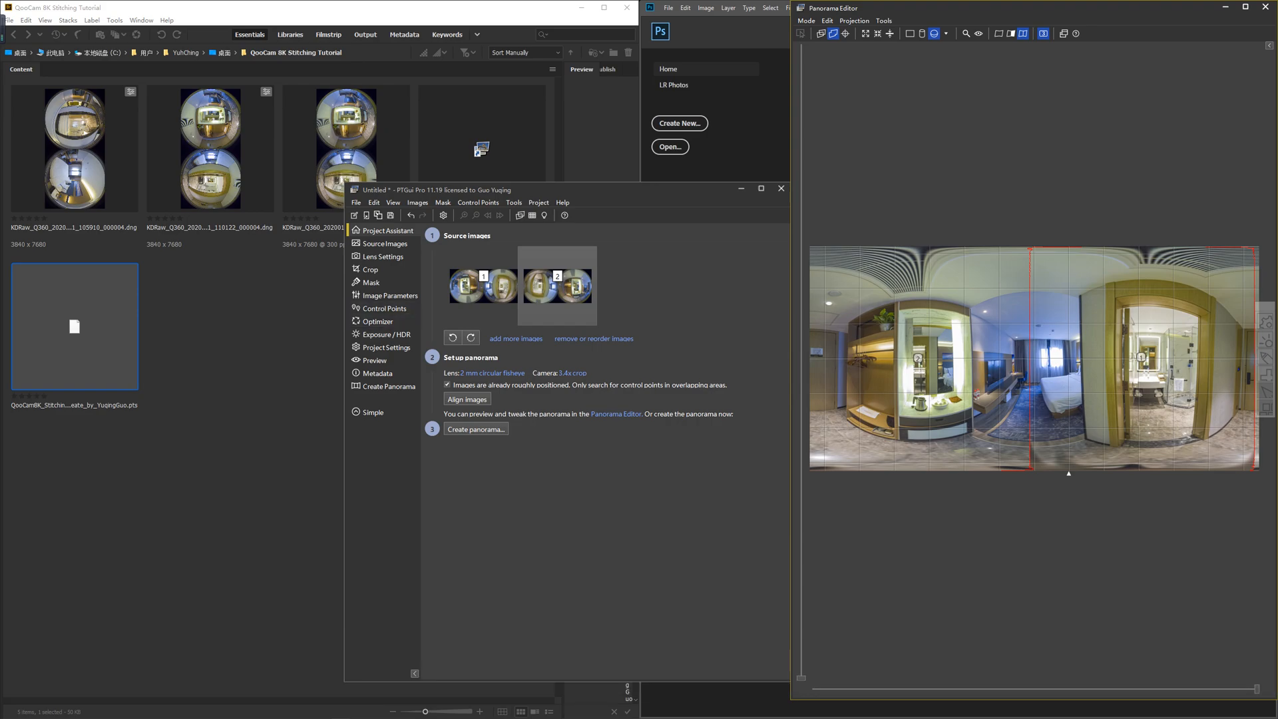
left_click(385, 309)
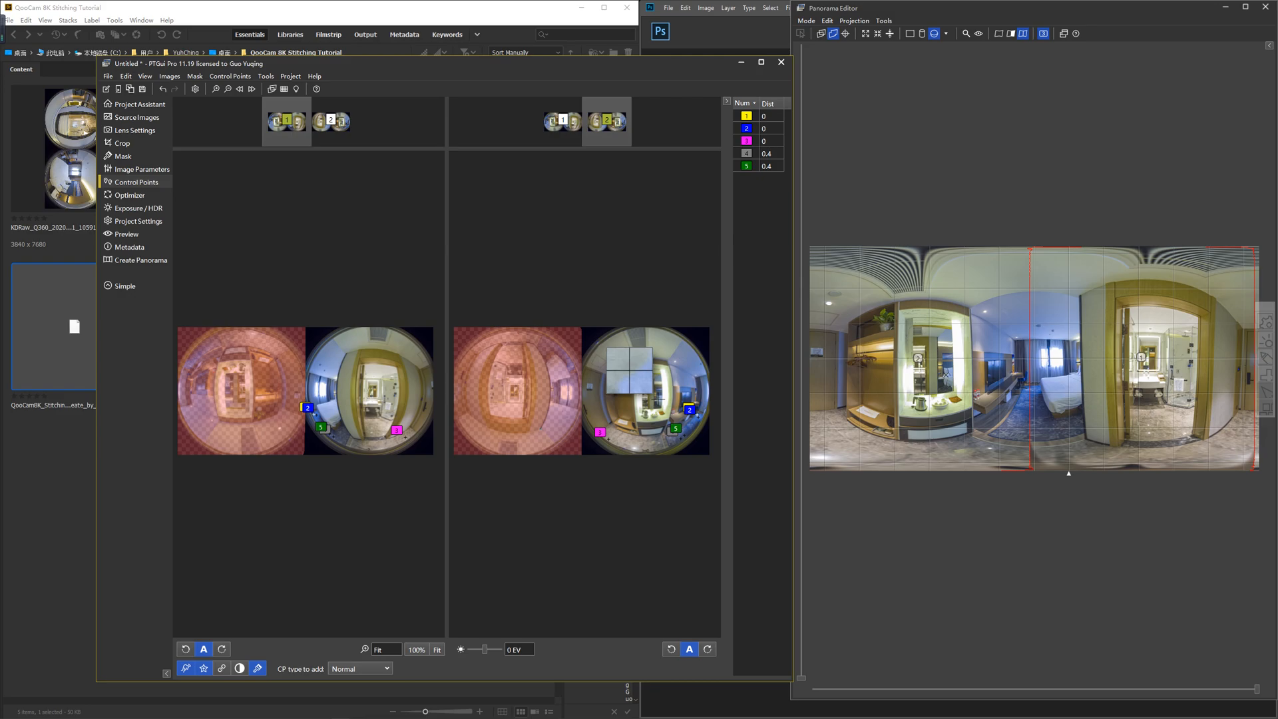
Generate extra control points in overlapping lens areas, growing the list to fifteen
key("shift")
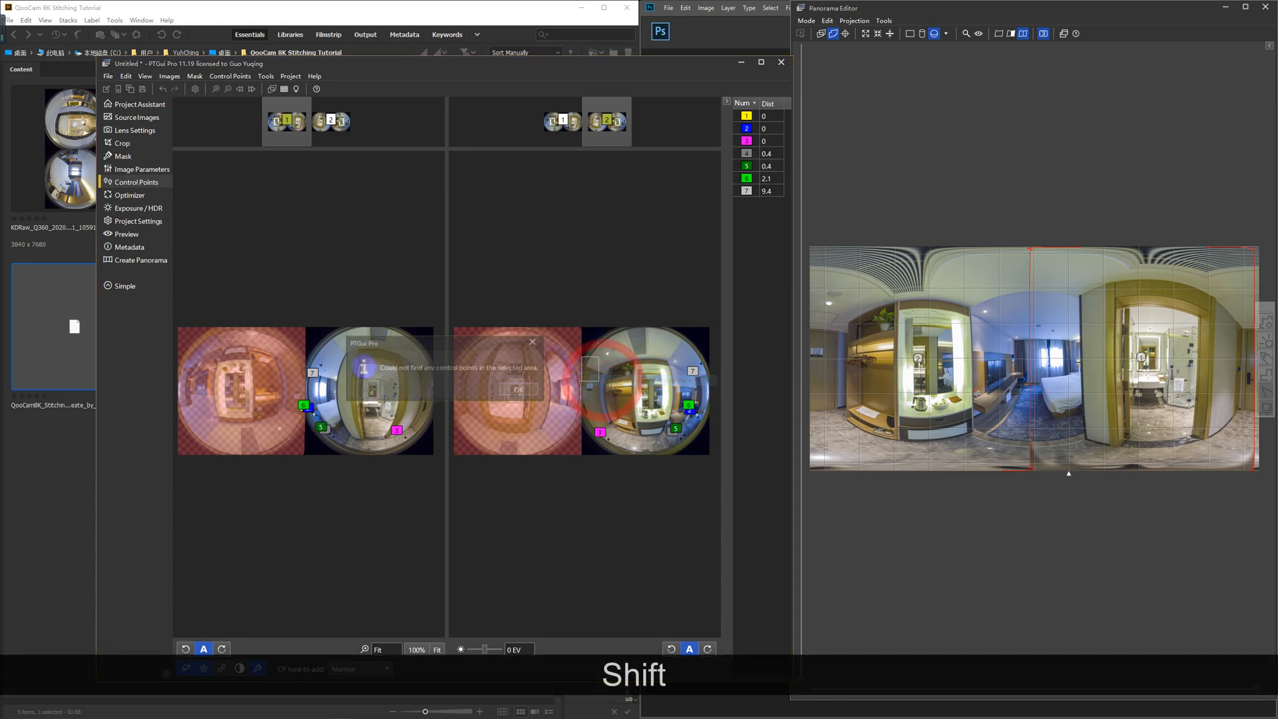
left_click(519, 389)
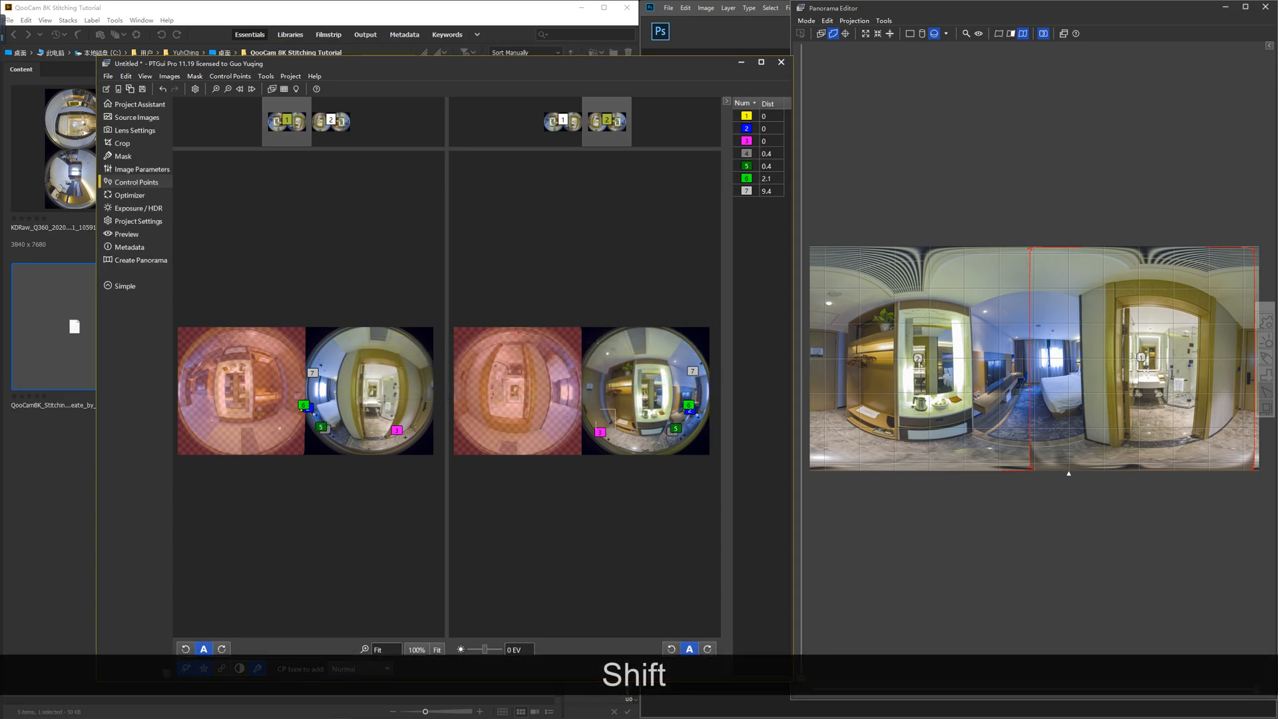
left_click(607, 357)
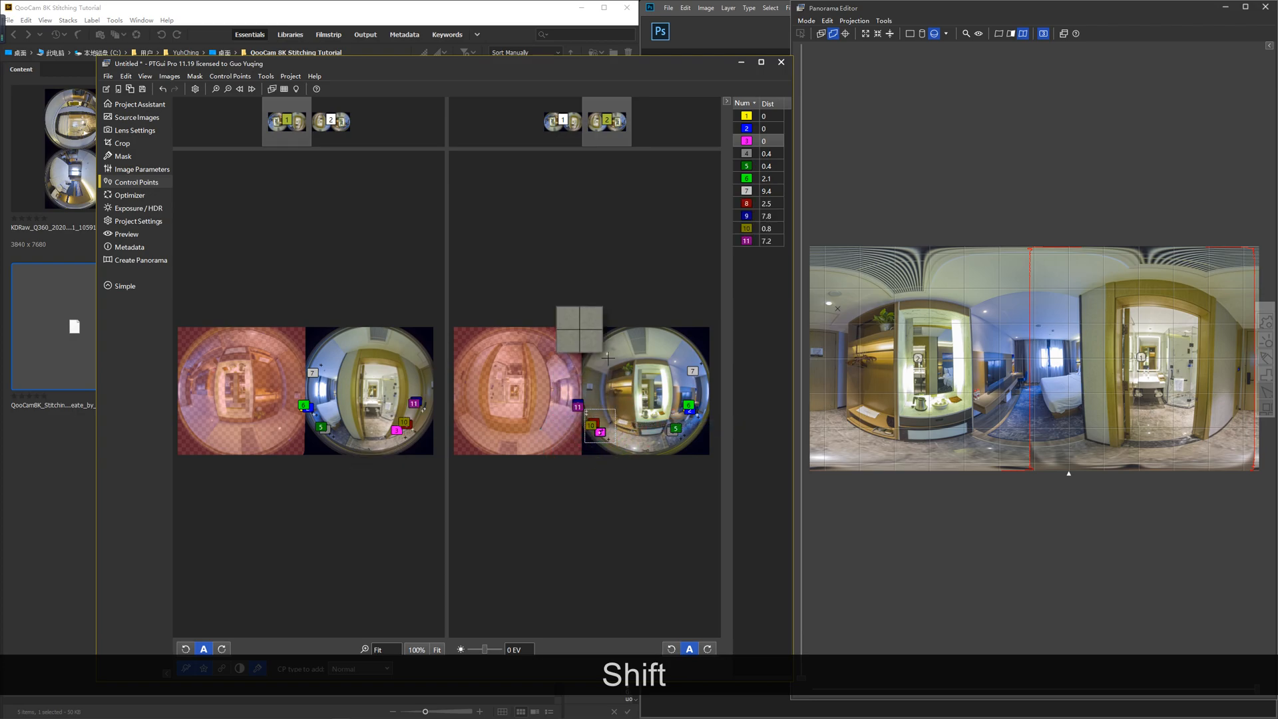
left_click(581, 371)
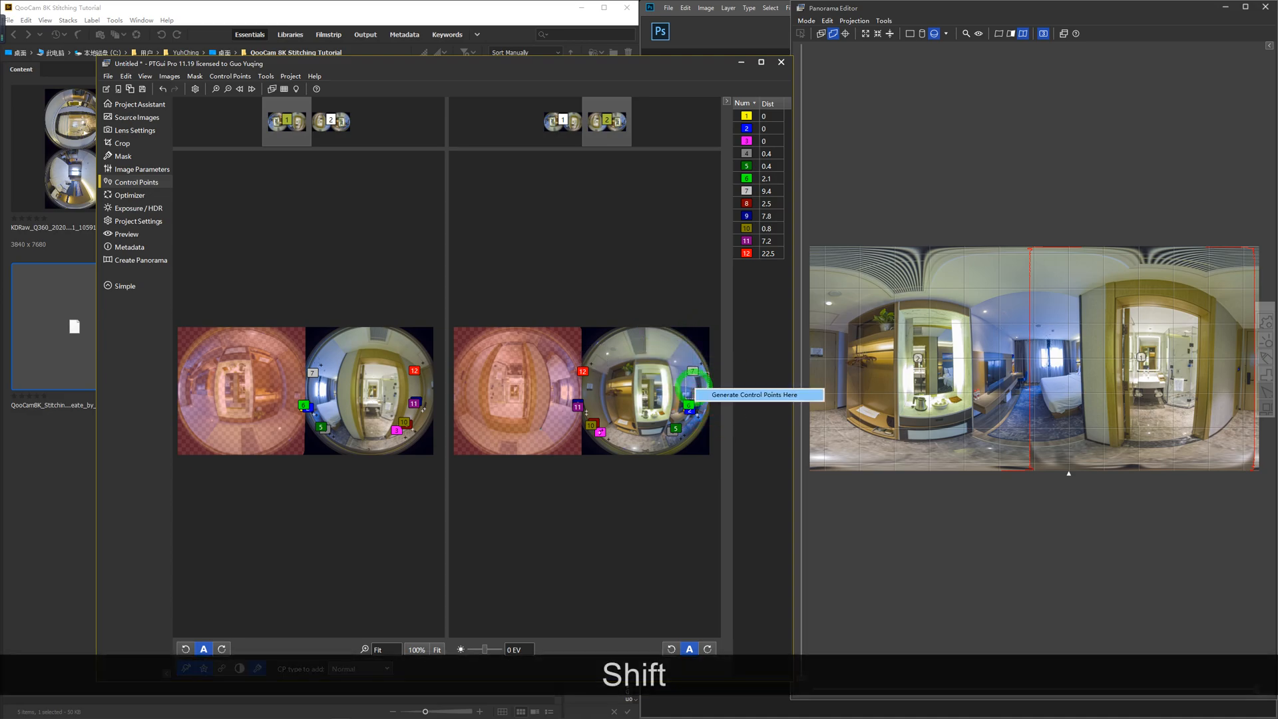
left_click(755, 394)
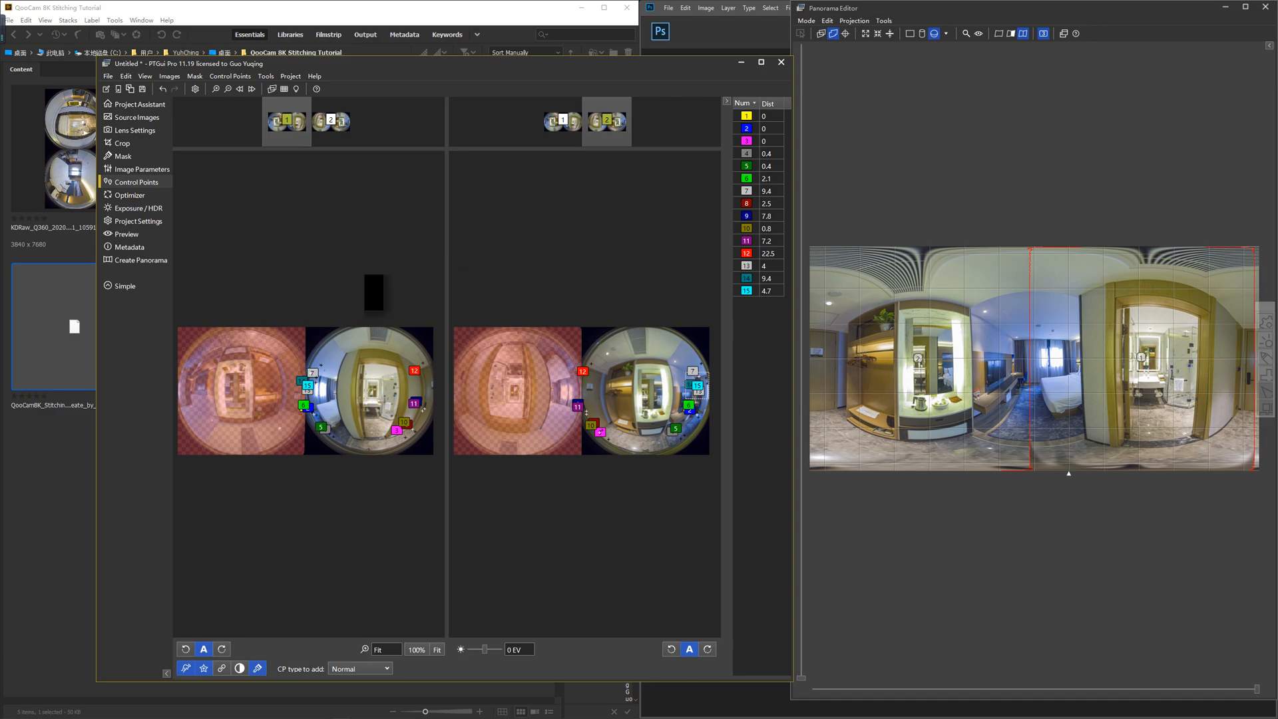
Run the optimizer, accept the 2.19-pixel (good) result and shift the panorama to check the seam
left_click(128, 195)
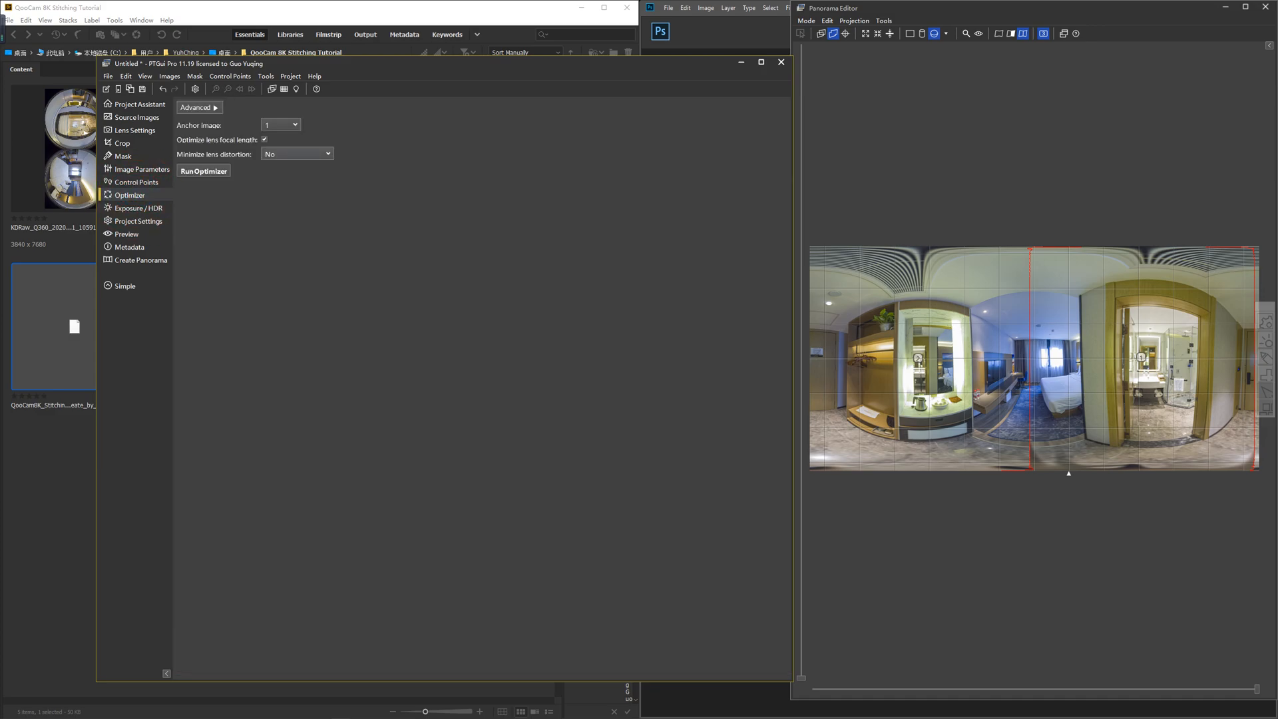
left_click(203, 171)
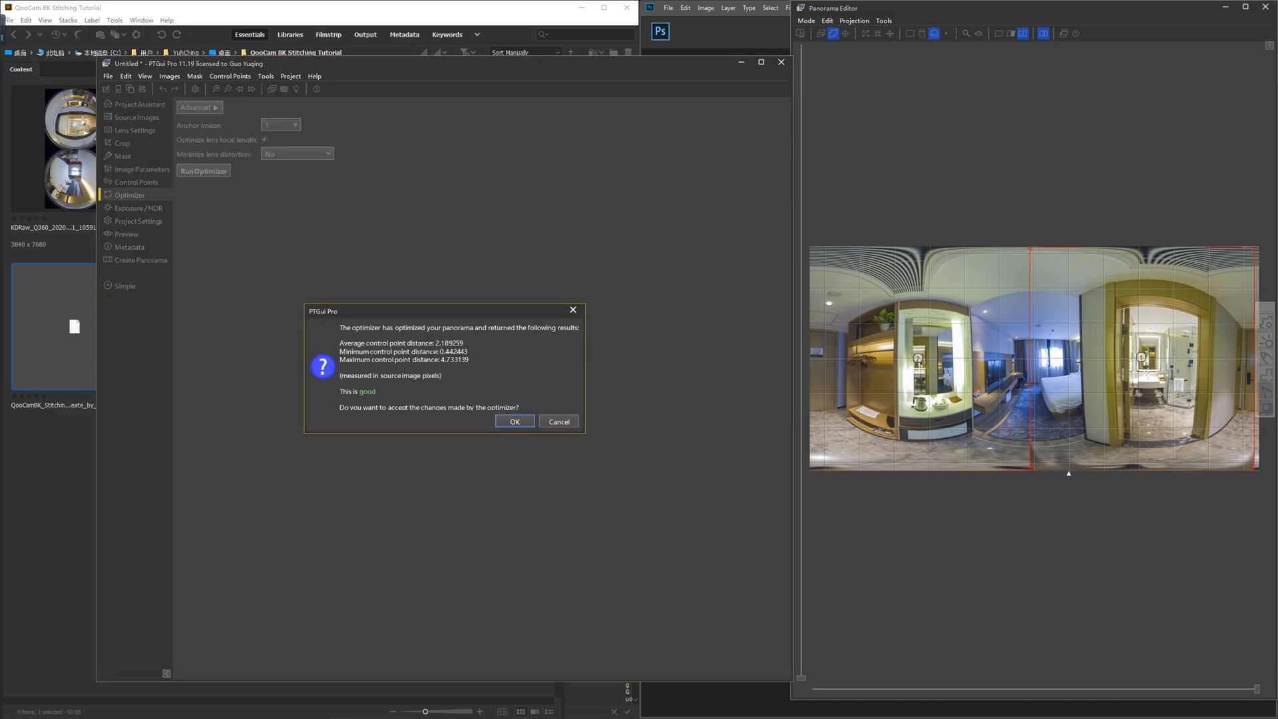
left_click(514, 422)
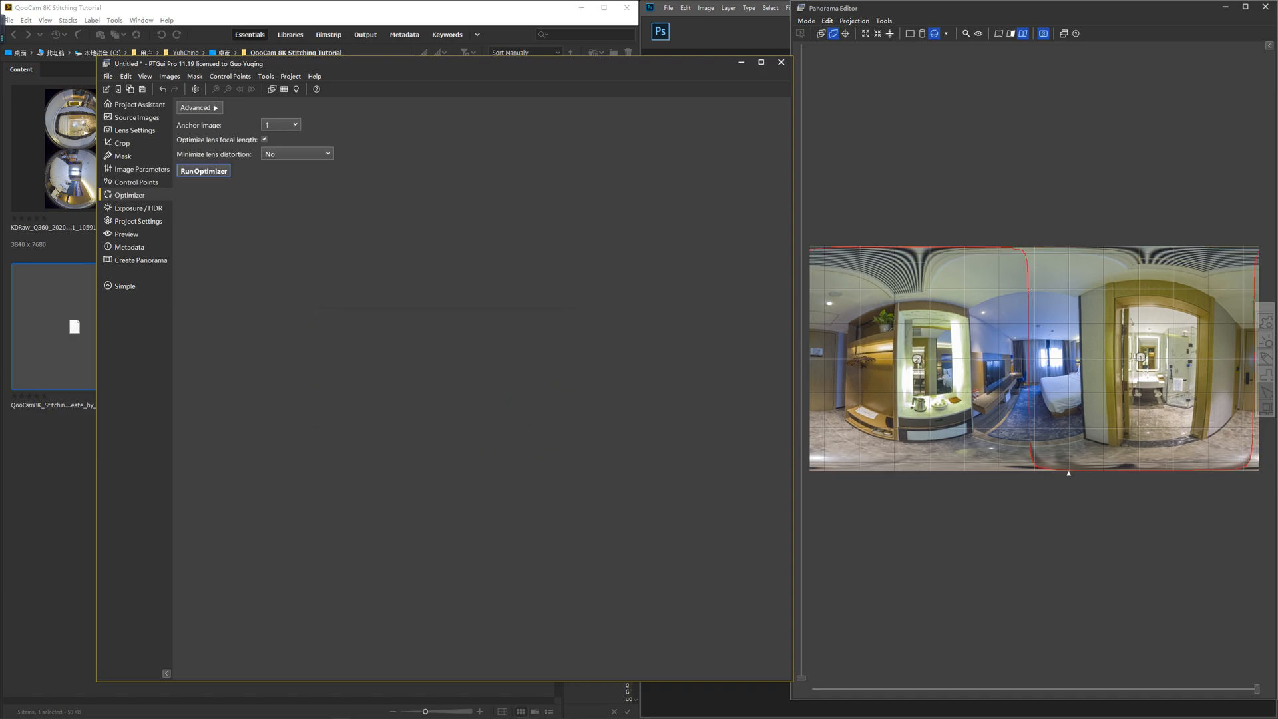
key("shift")
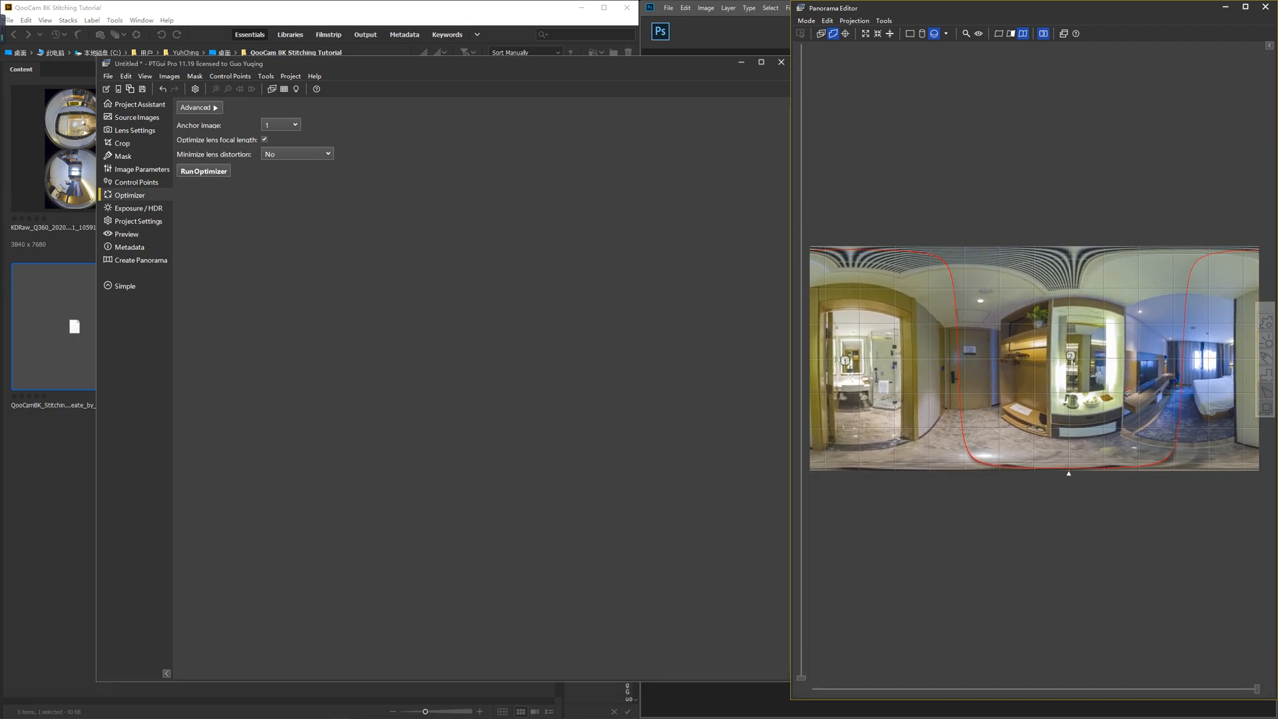
key("shift")
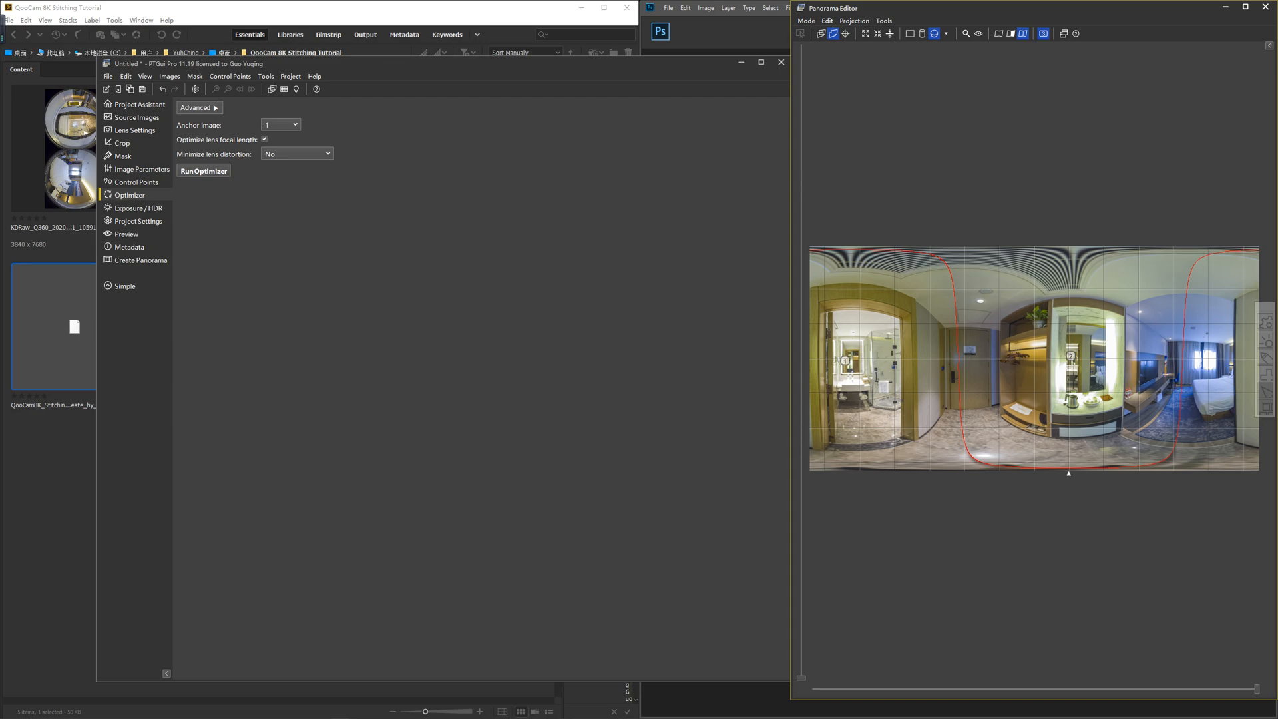
key("shift")
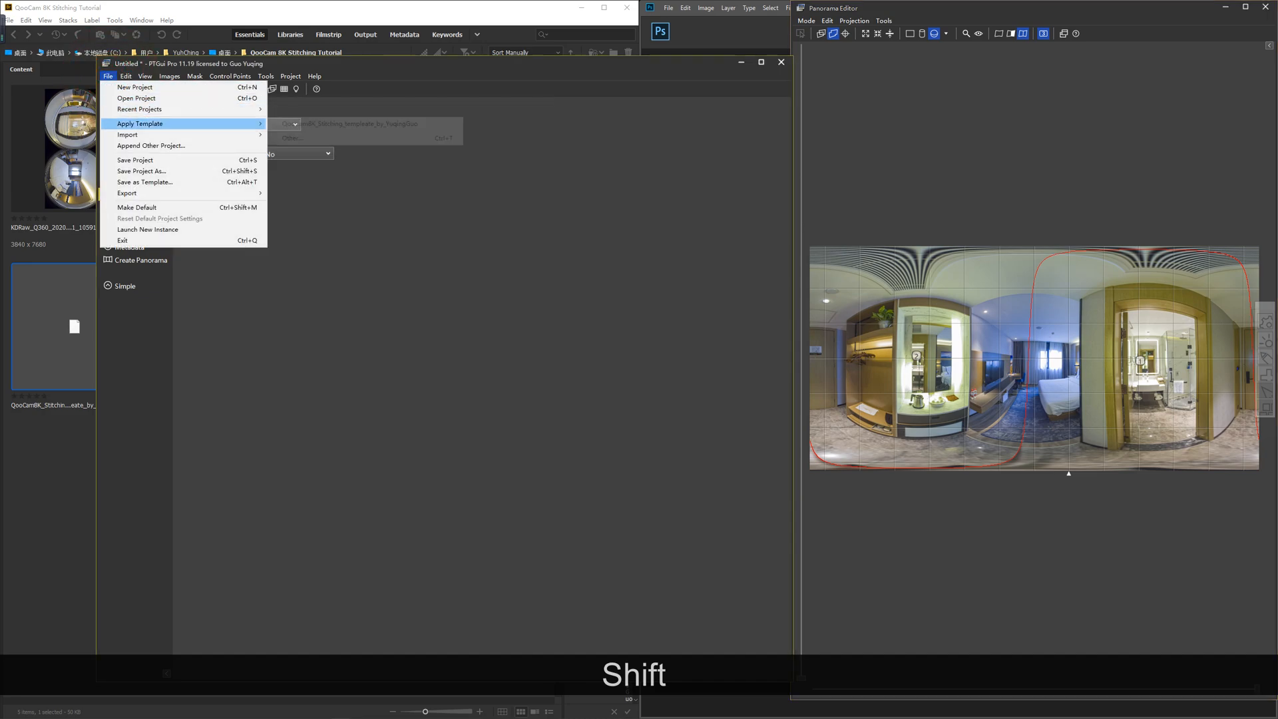
mouse_move(151, 145)
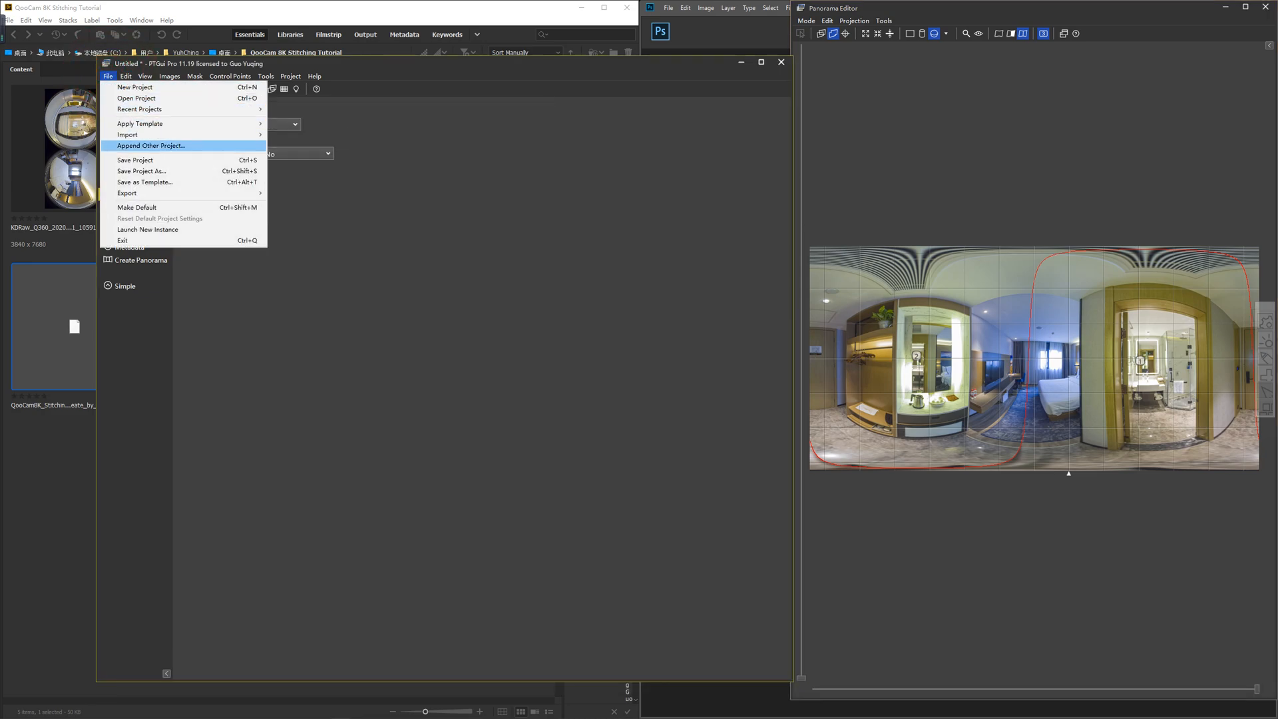
mouse_move(145, 182)
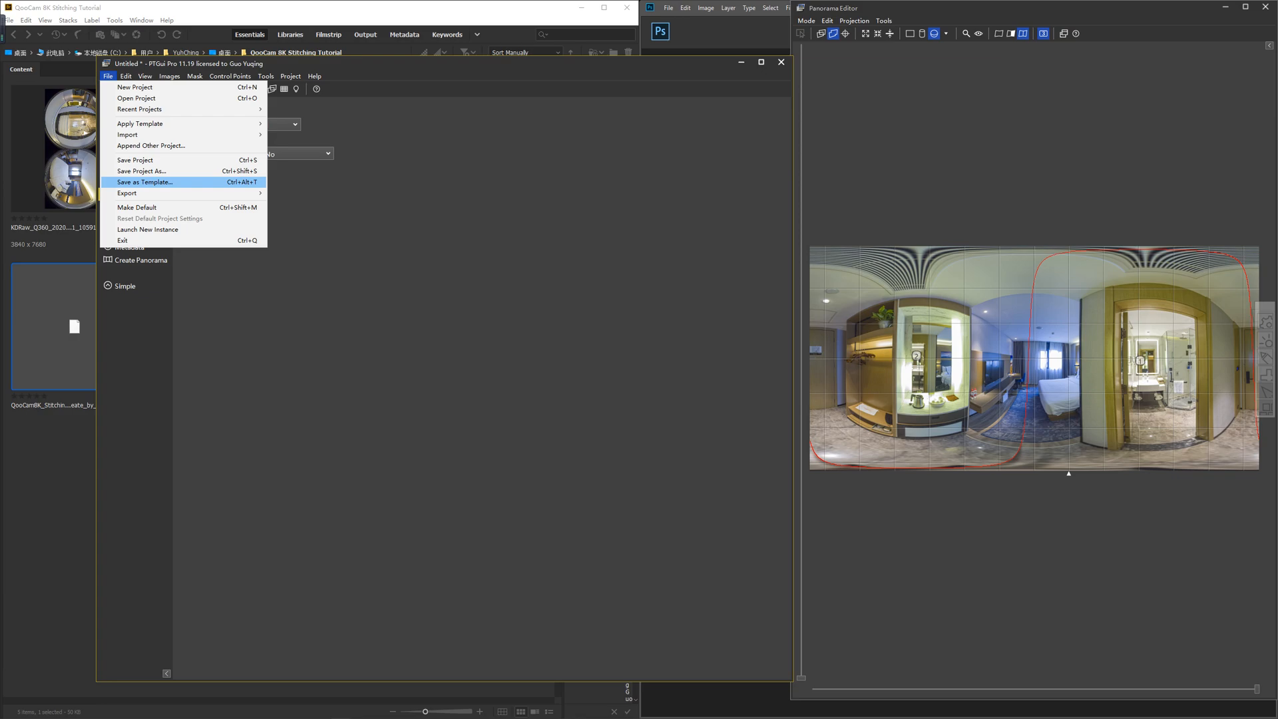
mouse_move(127, 193)
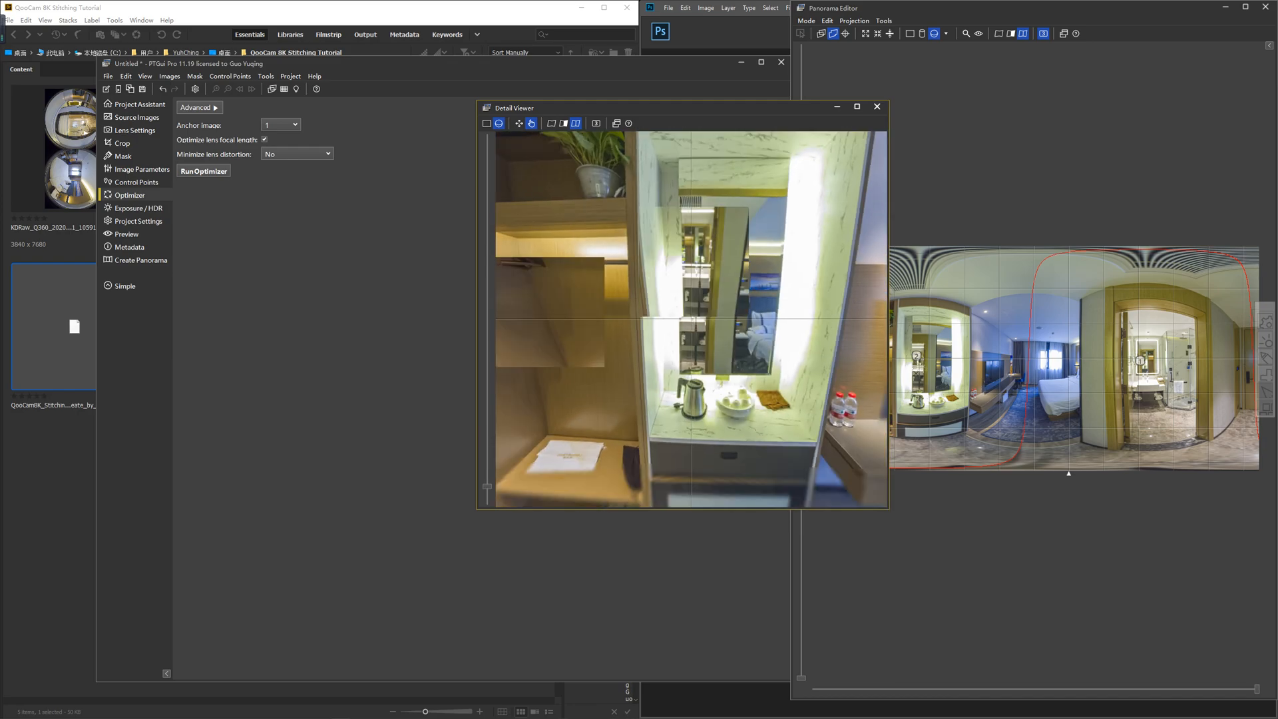
Close the kettle-counter close-up, returning Adobe Bridge to the front
left_click(878, 107)
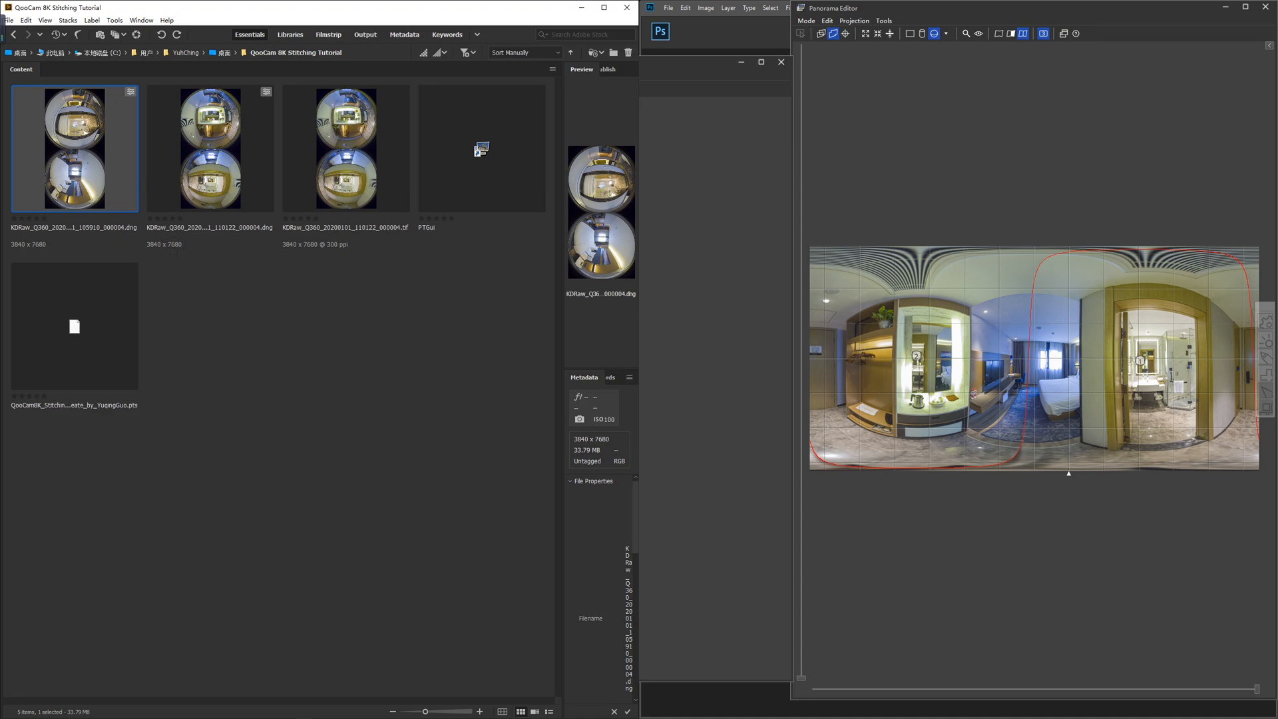
Switch from Bridge back to the untitled PTGui project window
key("alt+tab")
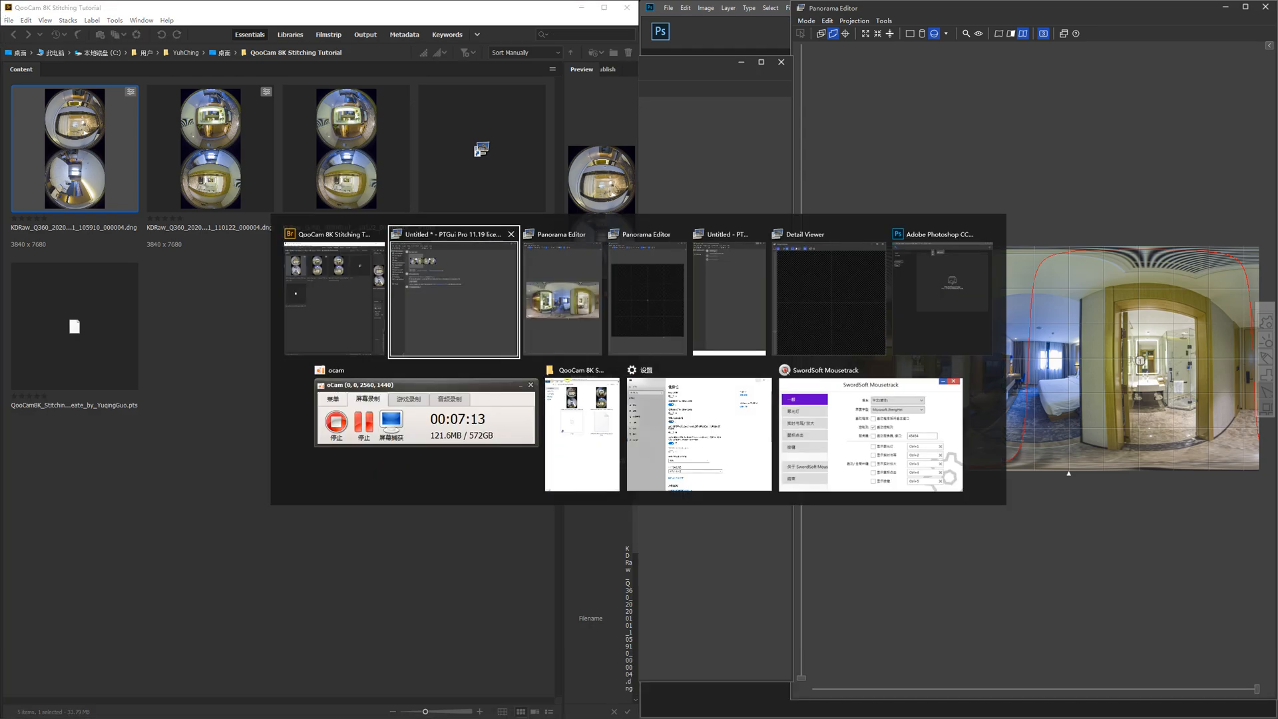
left_click(454, 295)
type("7")
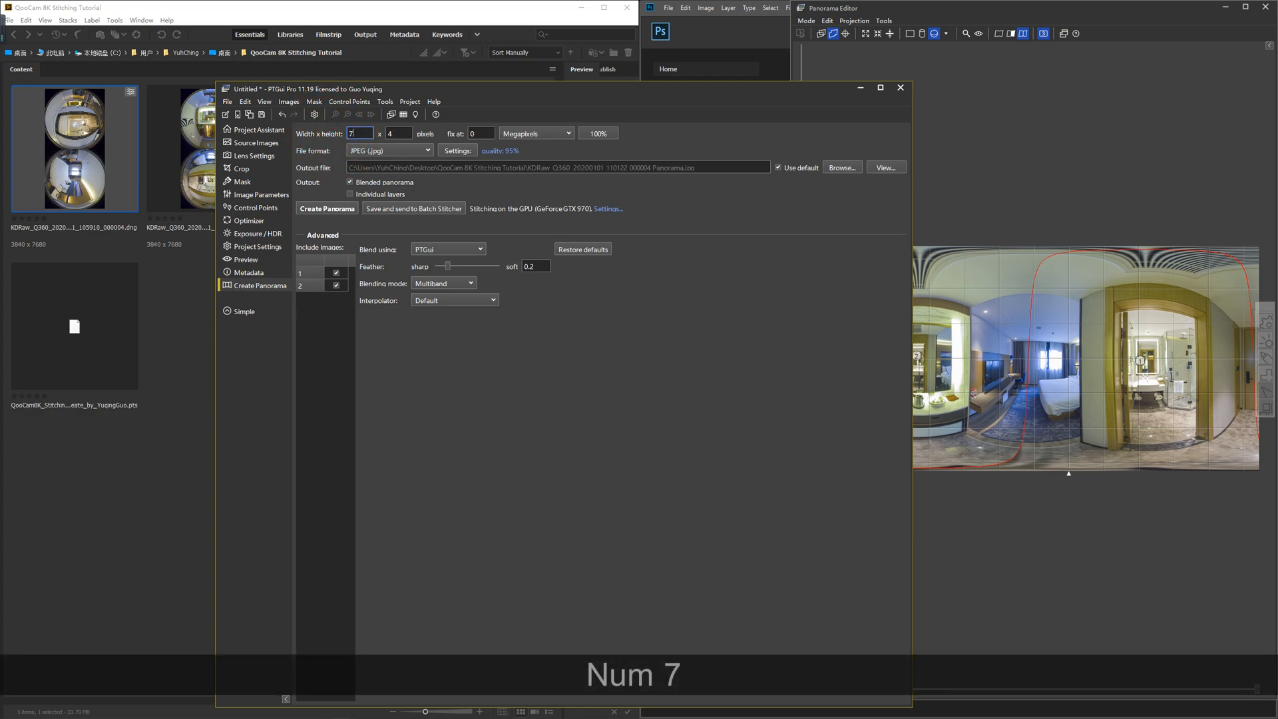
Keep JPEG output, enable individual layers and try the Smartblend plugin as blender
type("680")
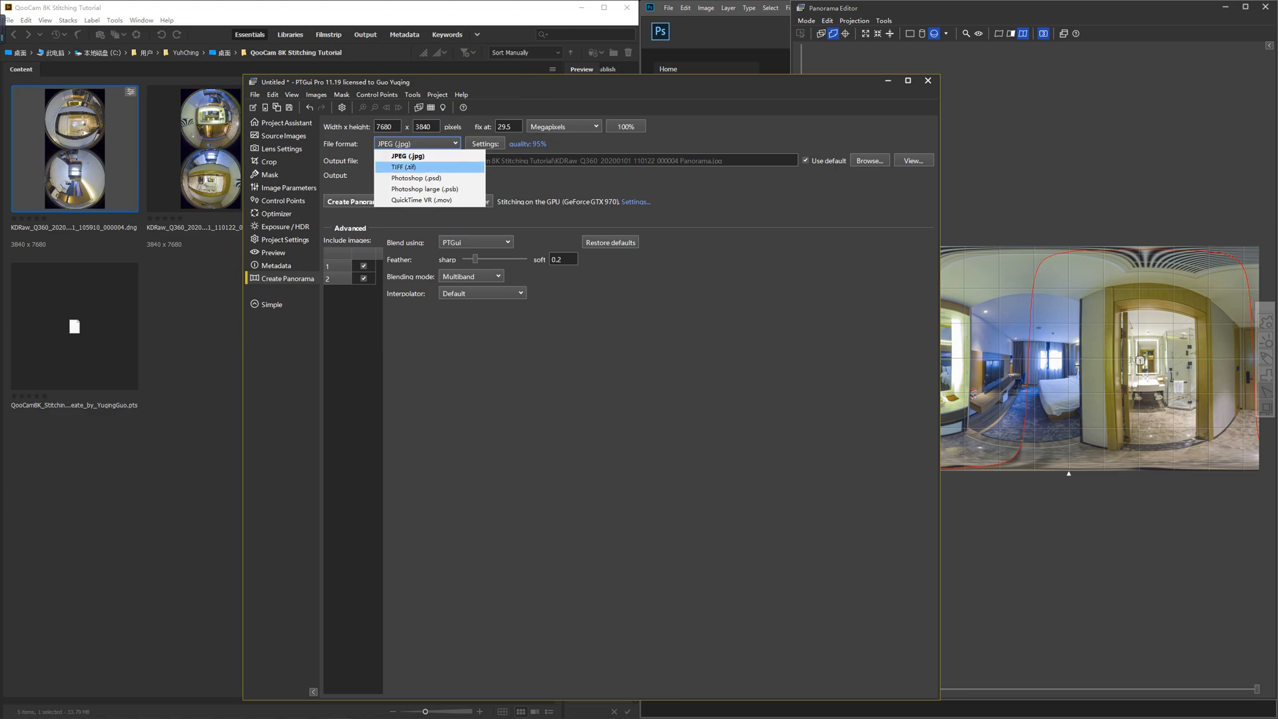
left_click(415, 155)
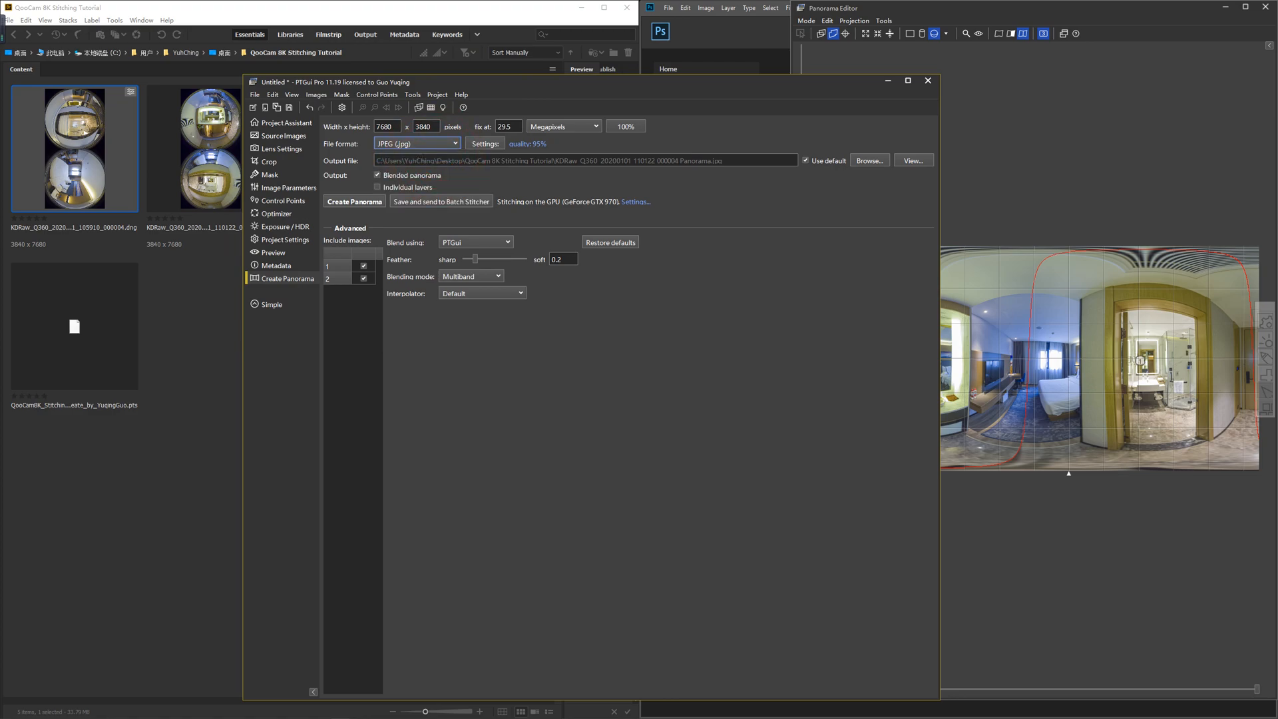
left_click(378, 186)
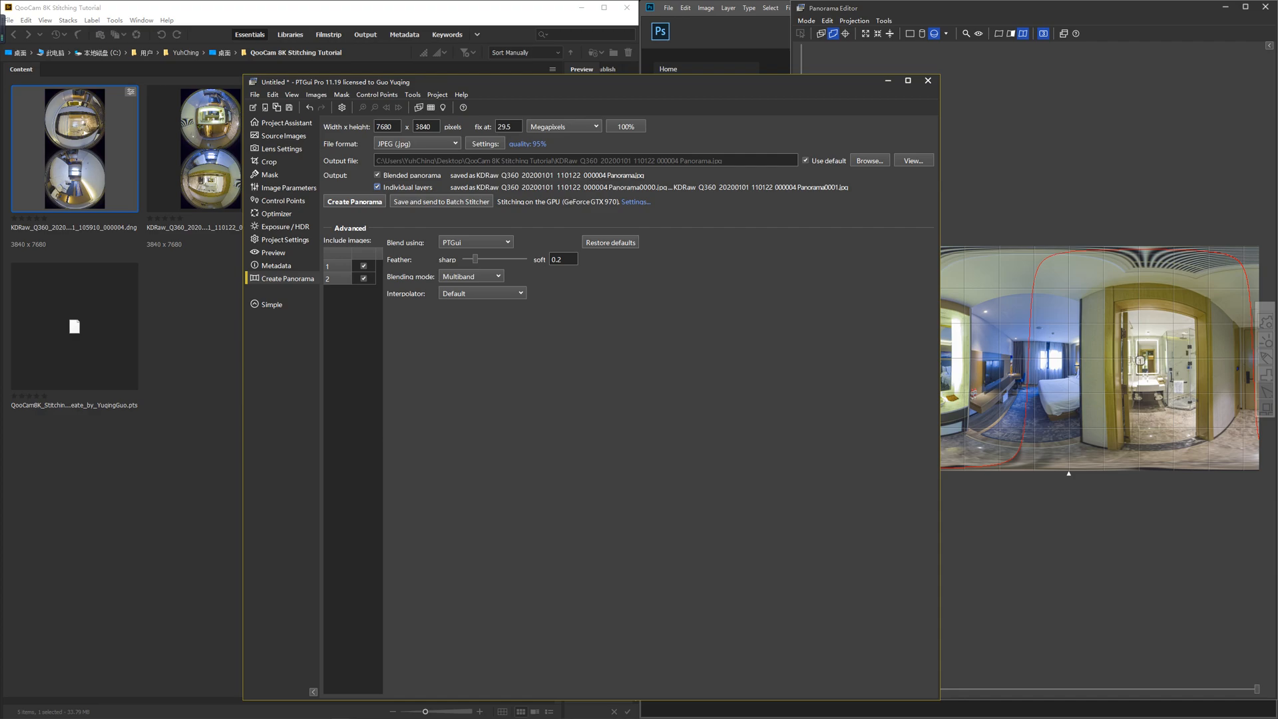
left_click(476, 241)
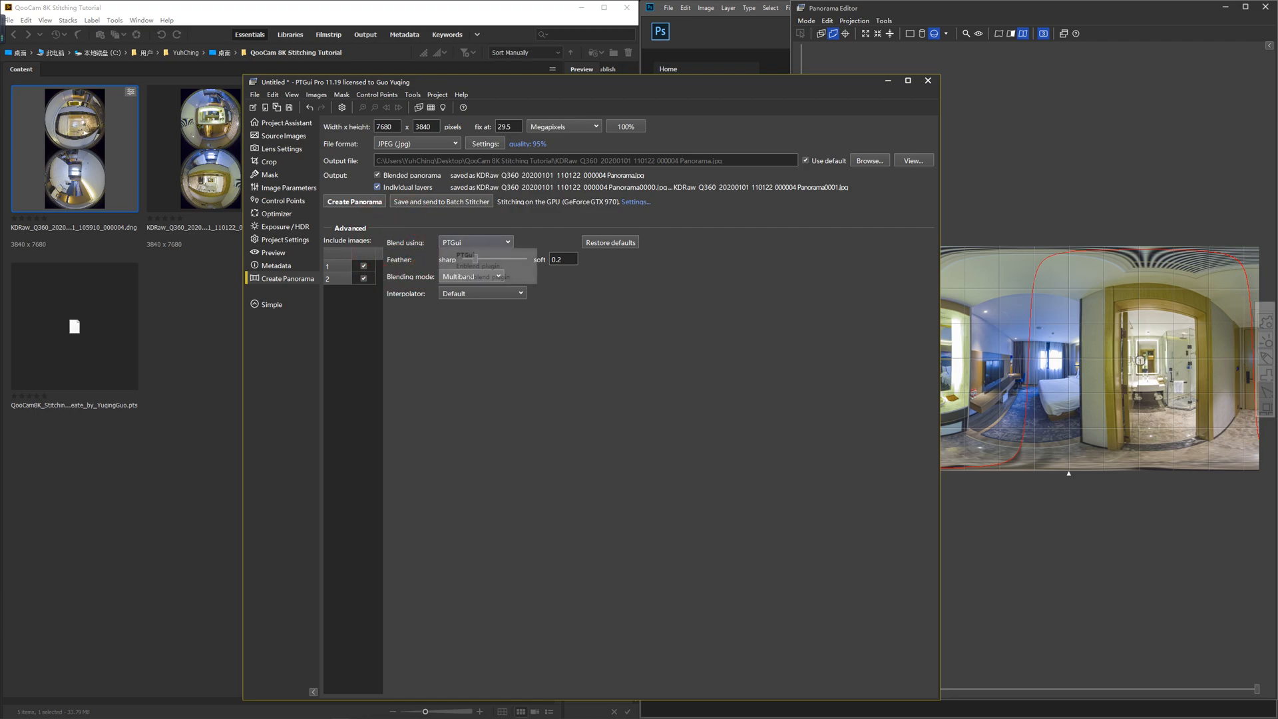
left_click(461, 254)
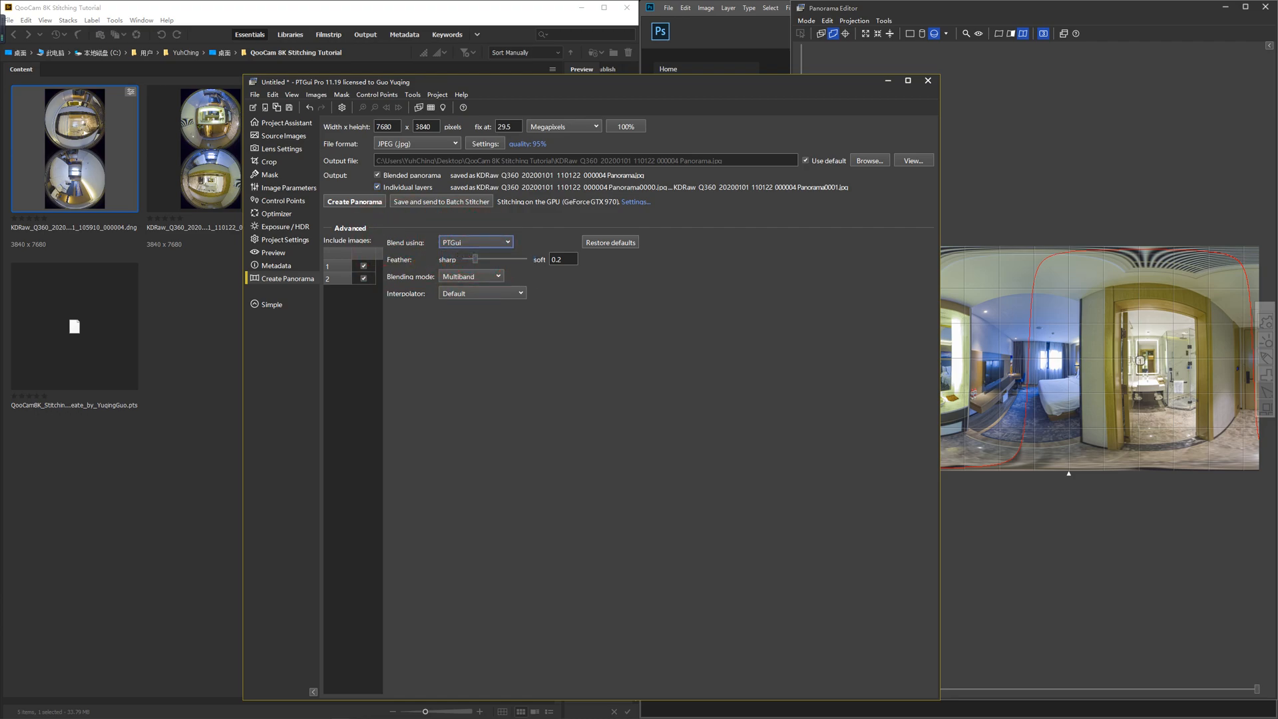
mouse_move(475, 241)
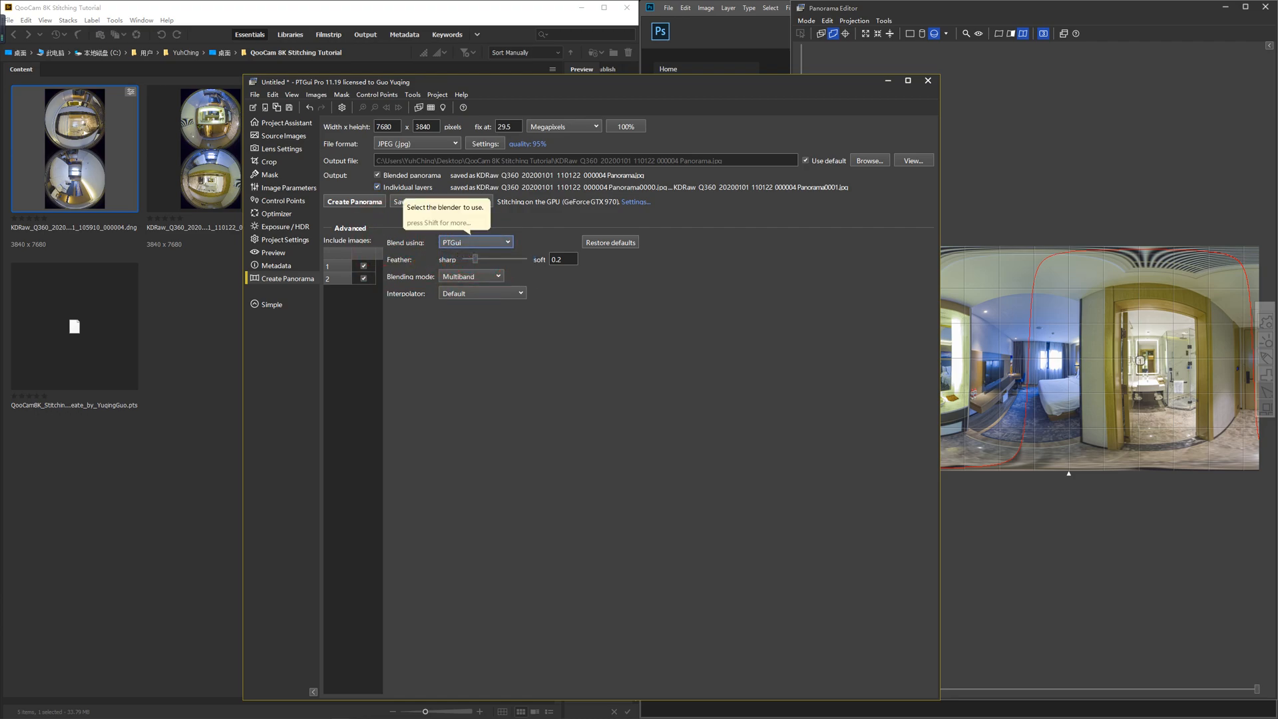
left_click(475, 242)
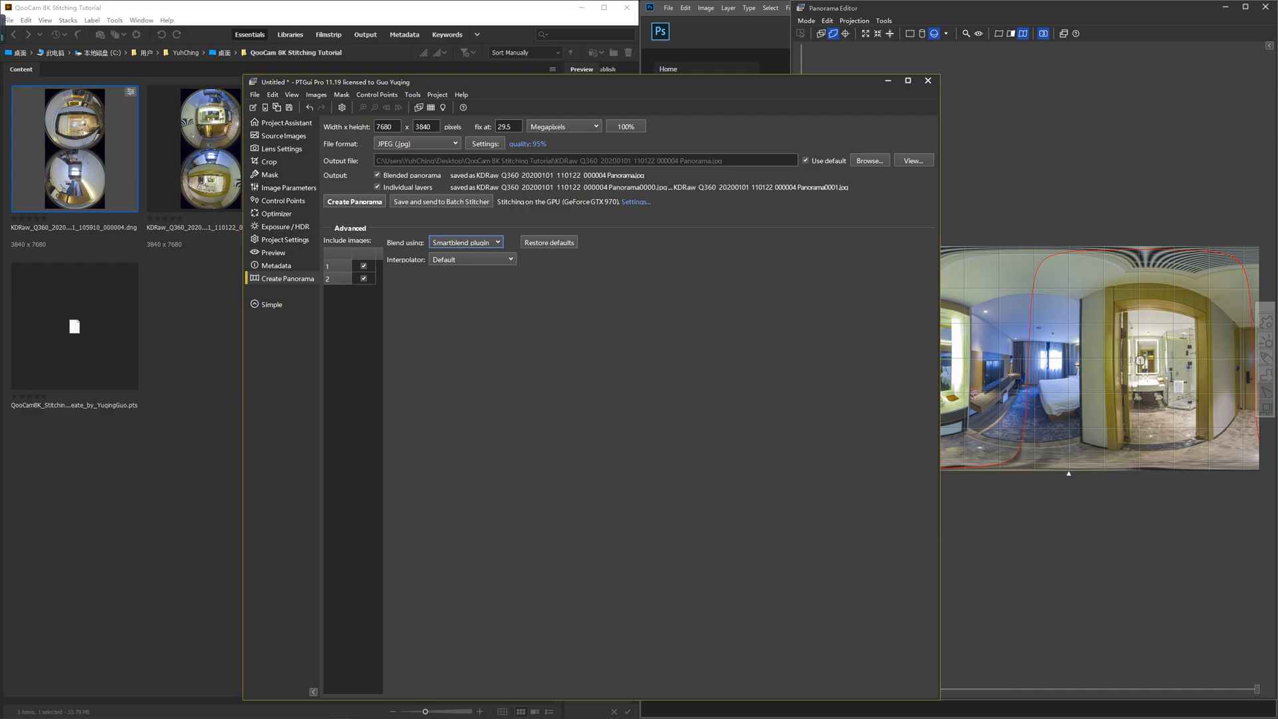
Revert blending to PTGui, disable individual layers and create the blended Panorama.jpg
left_click(465, 242)
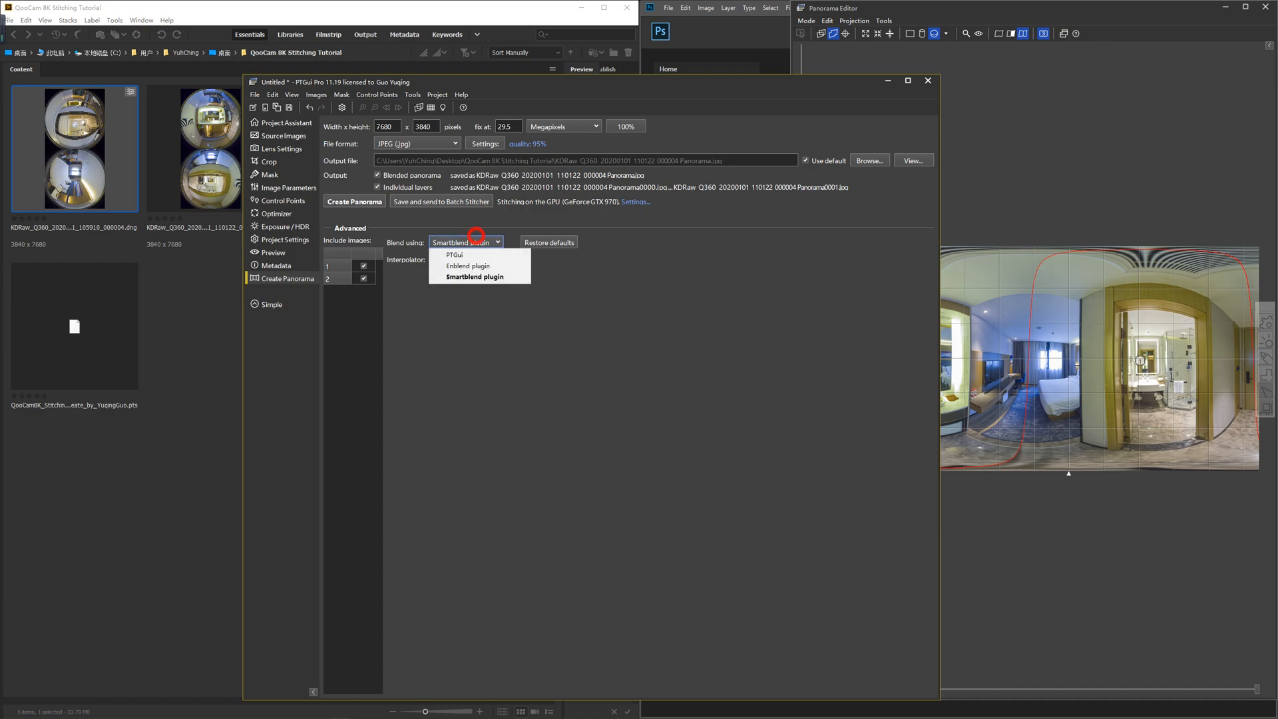
left_click(453, 255)
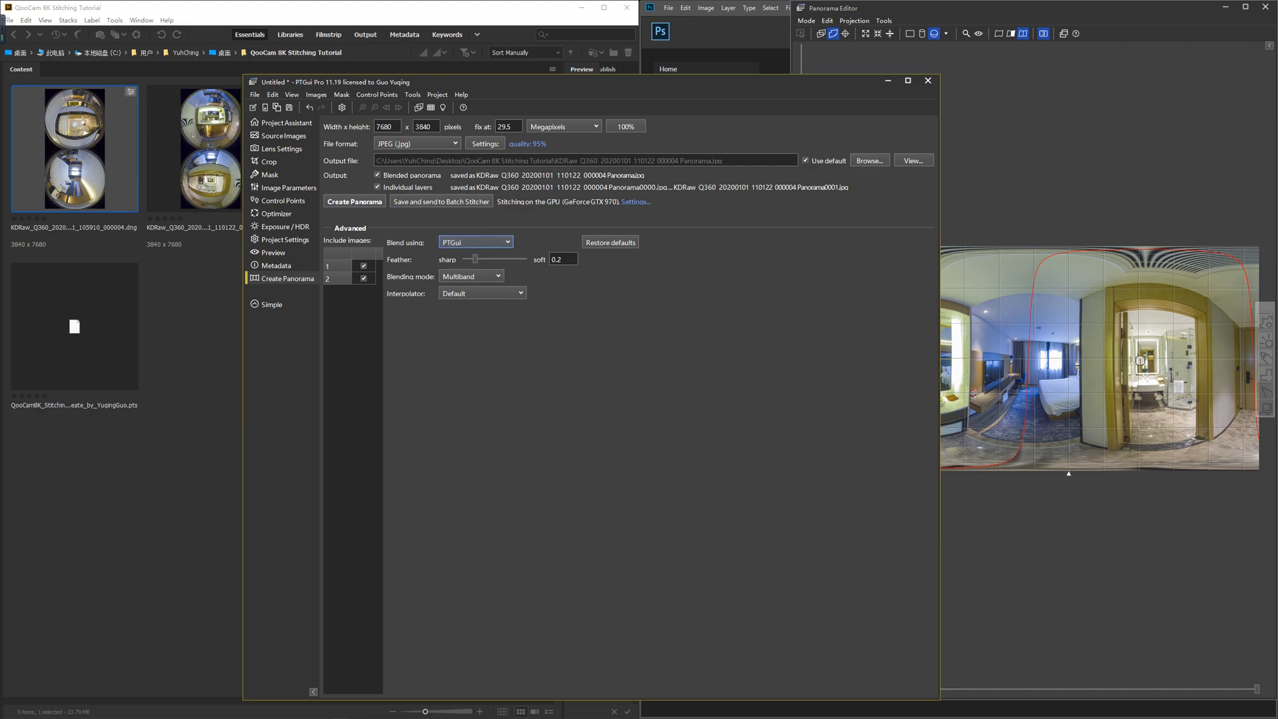
left_click(378, 186)
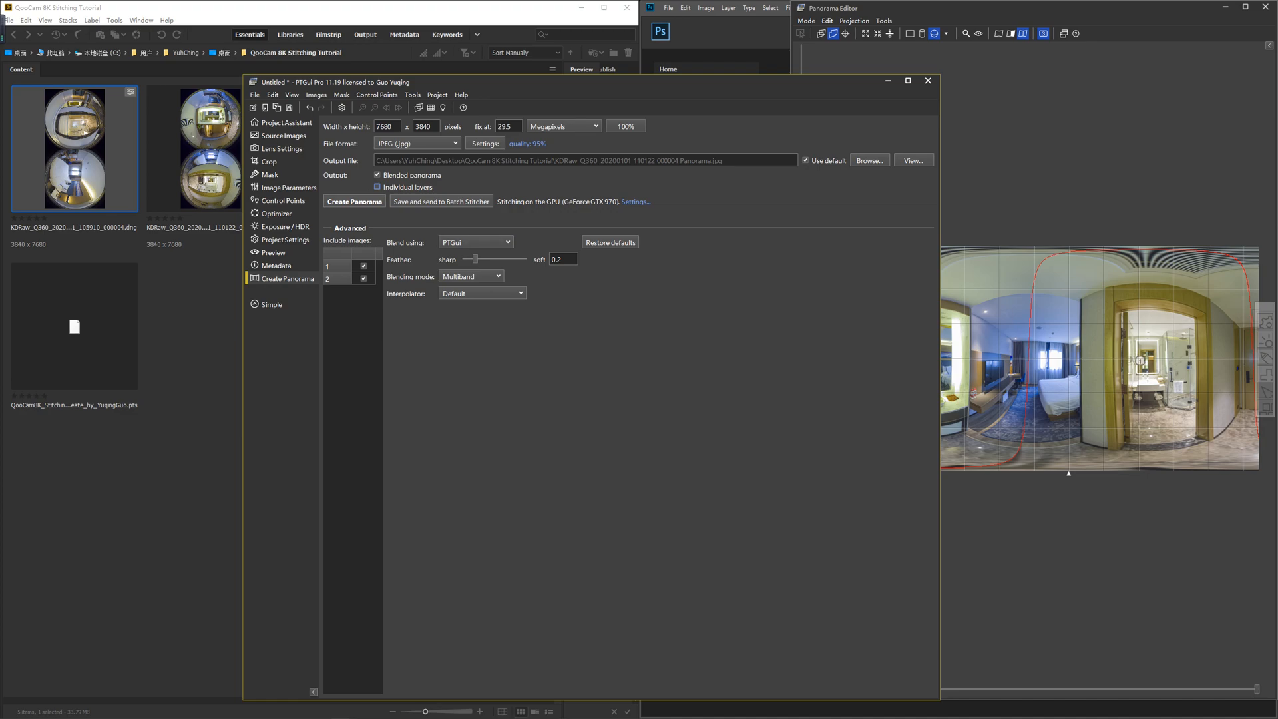
left_click(353, 201)
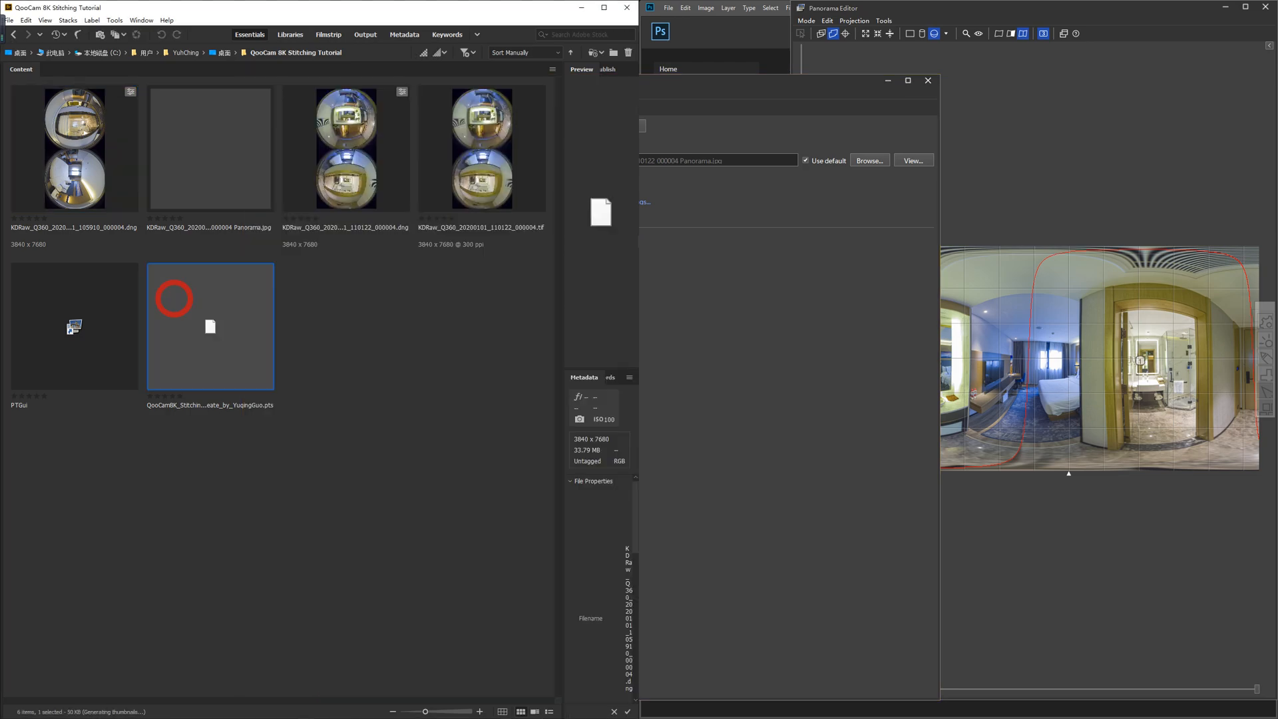
Select the stitched Panorama.jpg in Bridge and open it in Photoshop
left_click(211, 149)
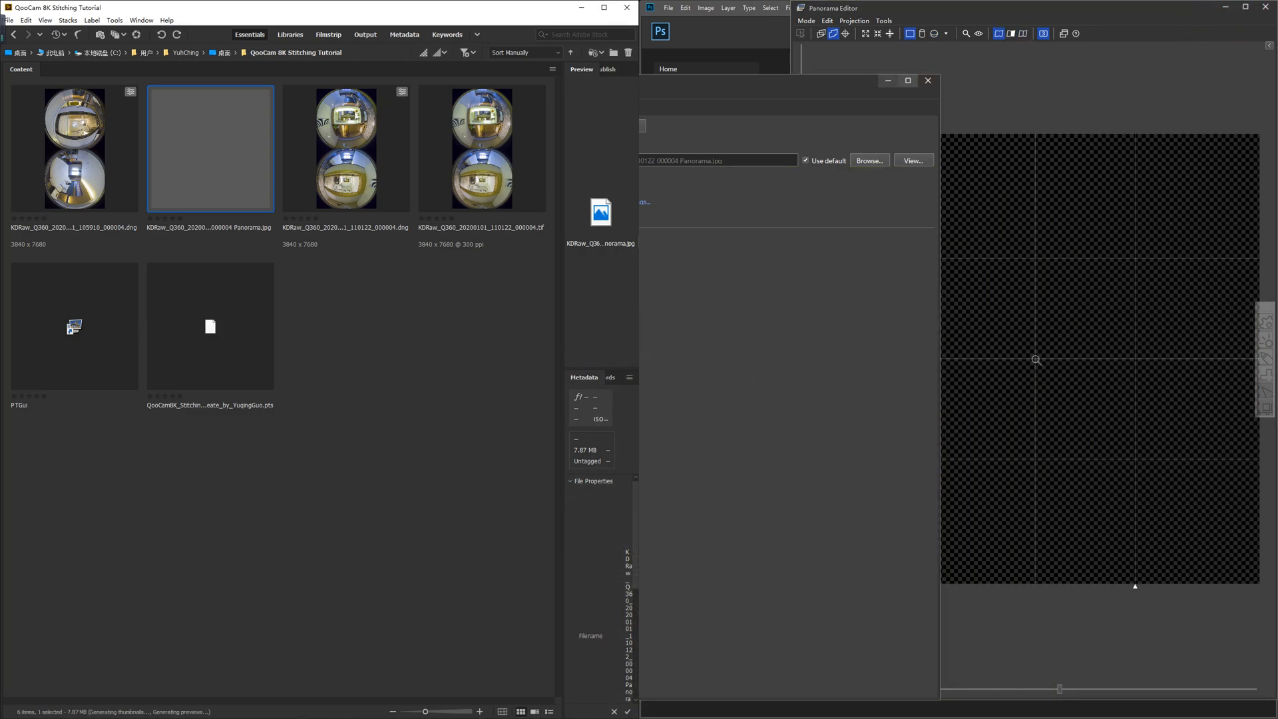
left_click(927, 80)
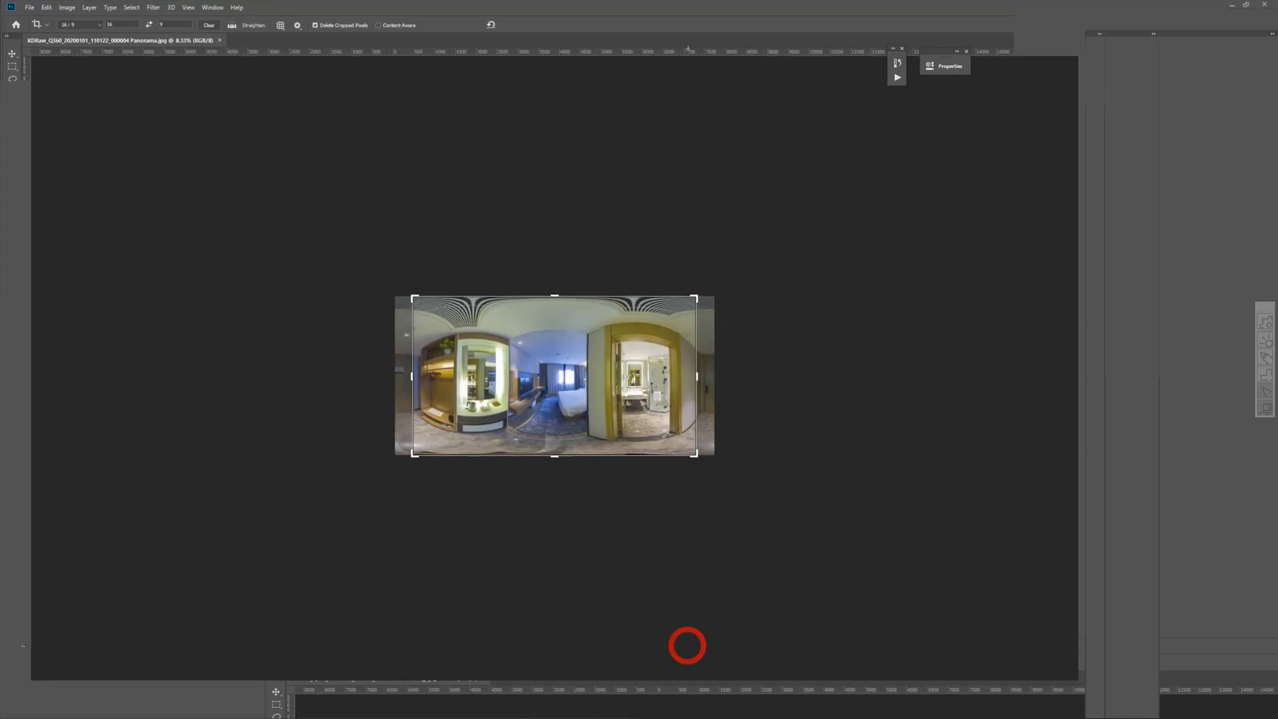
Duplicate the panorama onto a new layer and flip it horizontally
key("Escape")
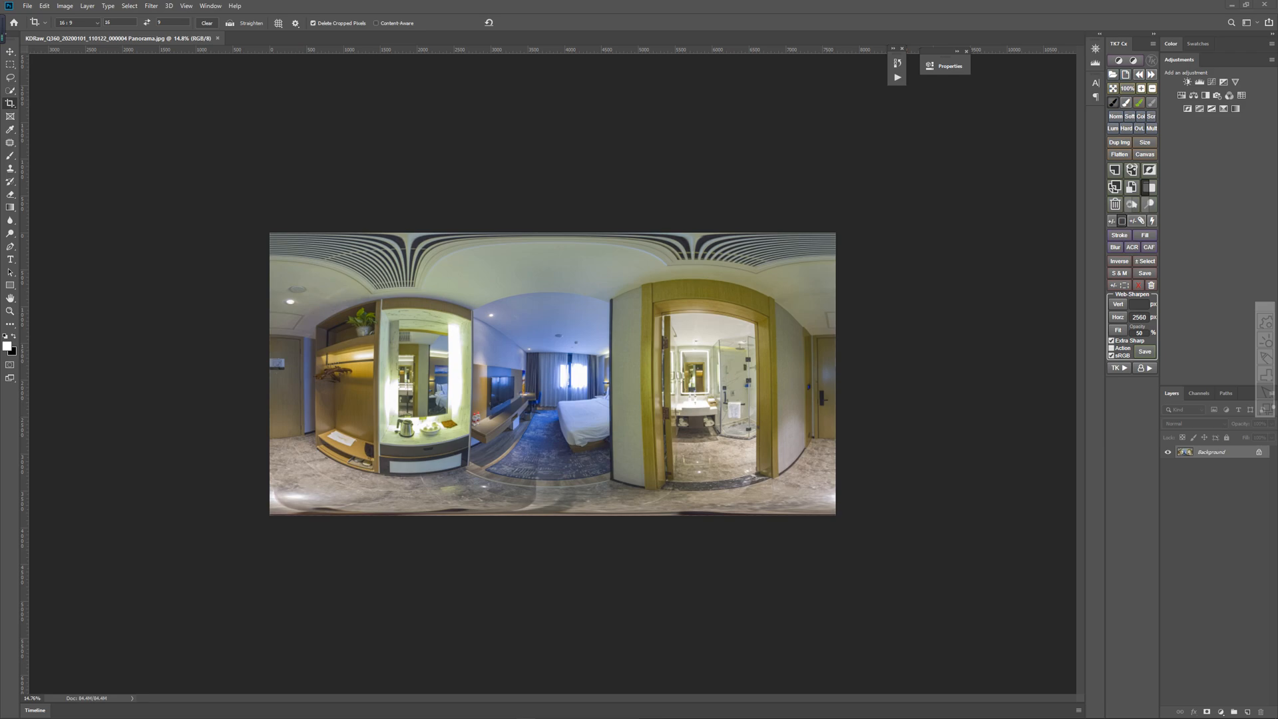
key("ctrl+j")
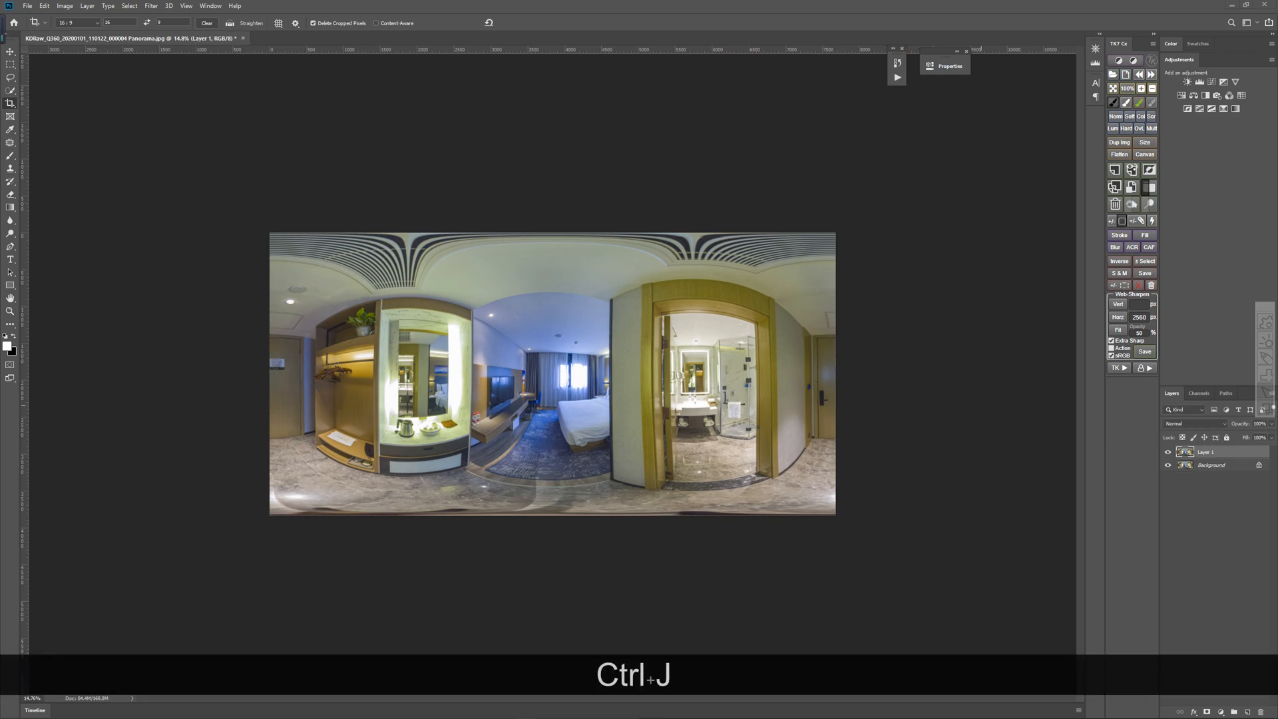
key("ctrl+t")
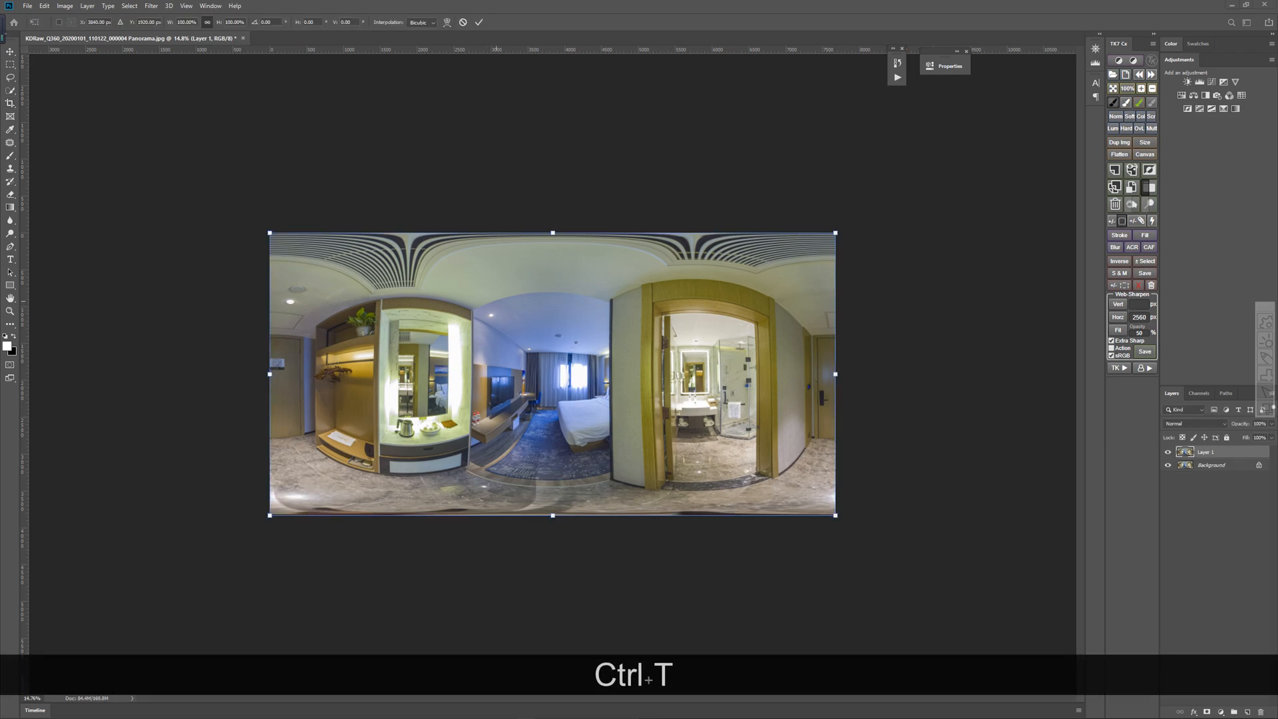
right_click(551, 373)
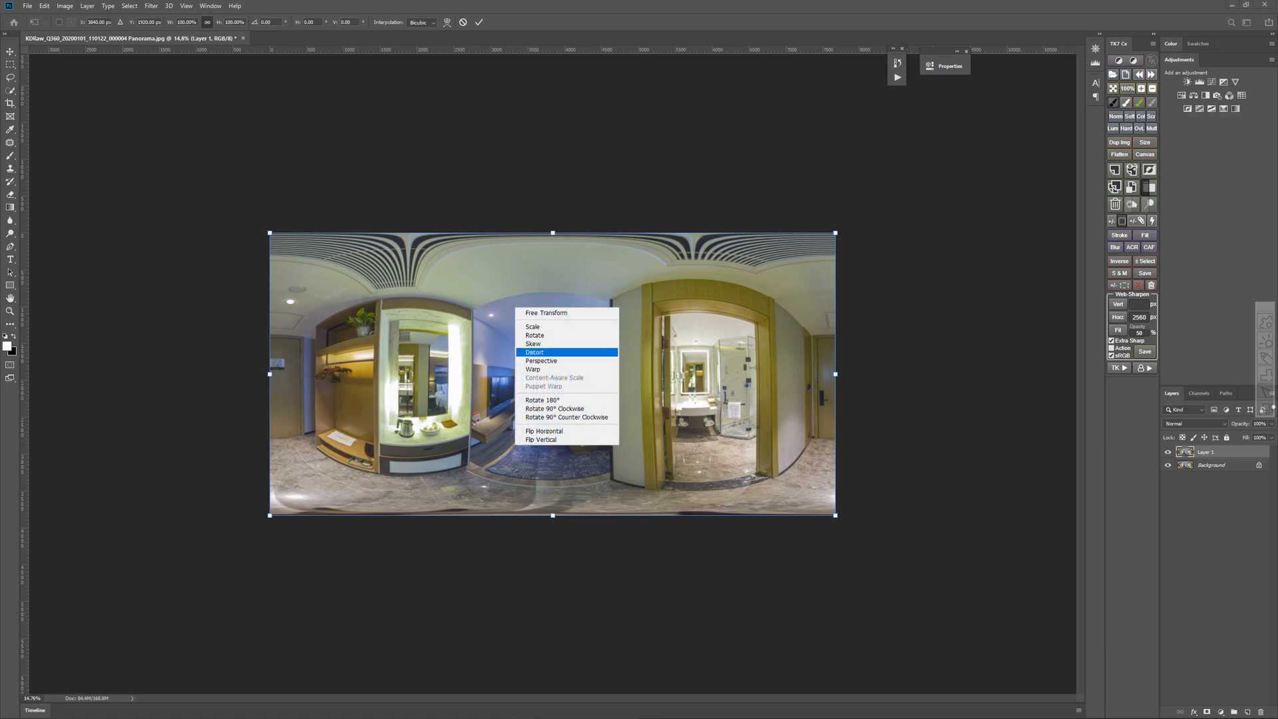
left_click(543, 431)
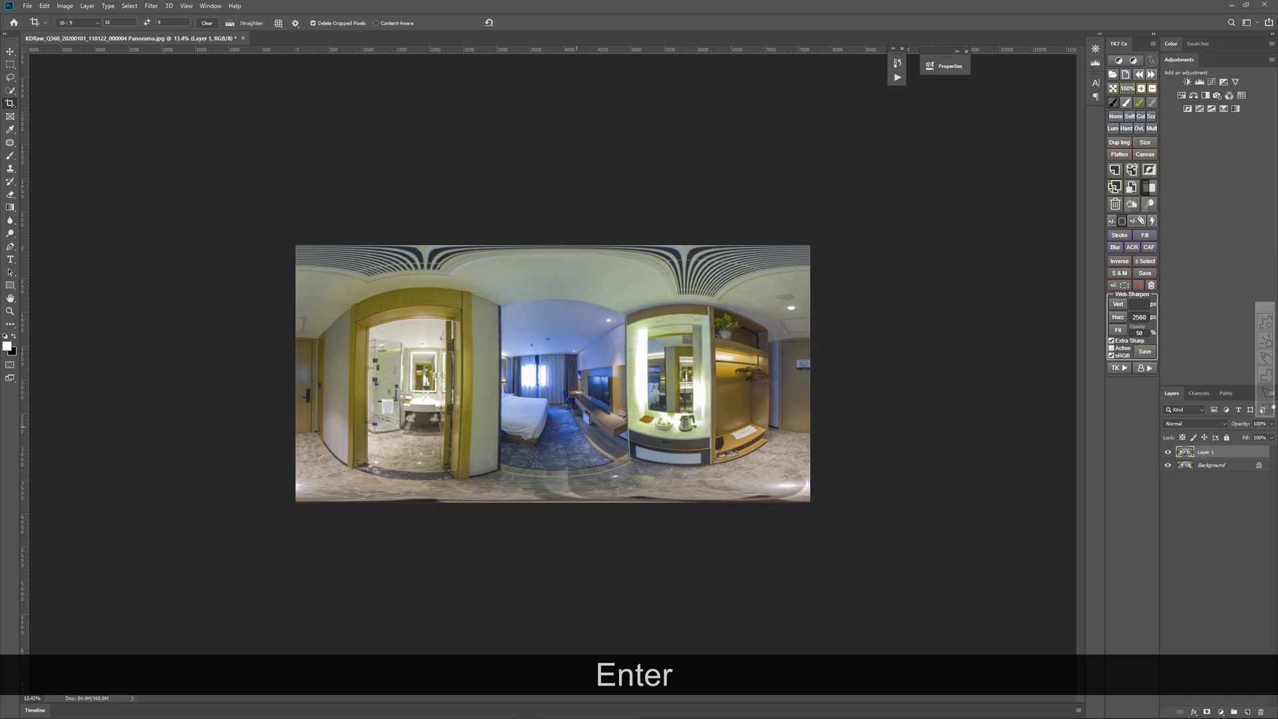
key("Enter")
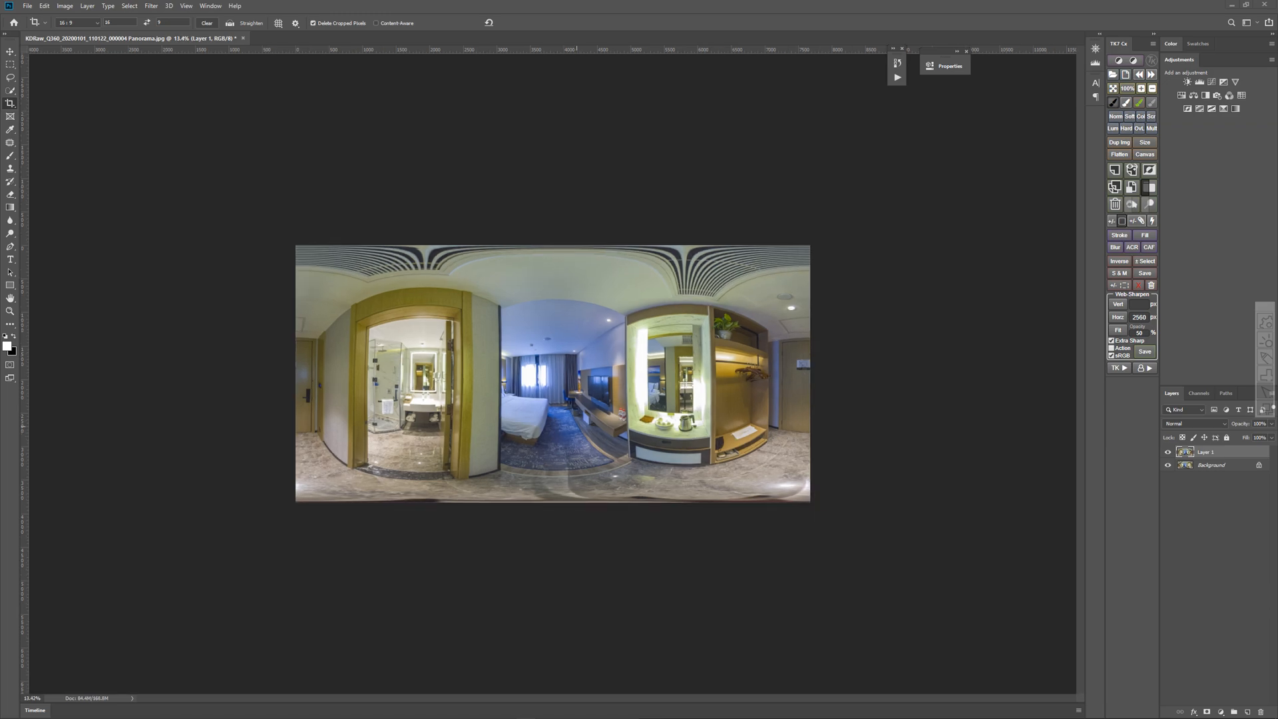
Flatten the layers into one background and save the flipped Panorama.jpg
key("ctrl+s")
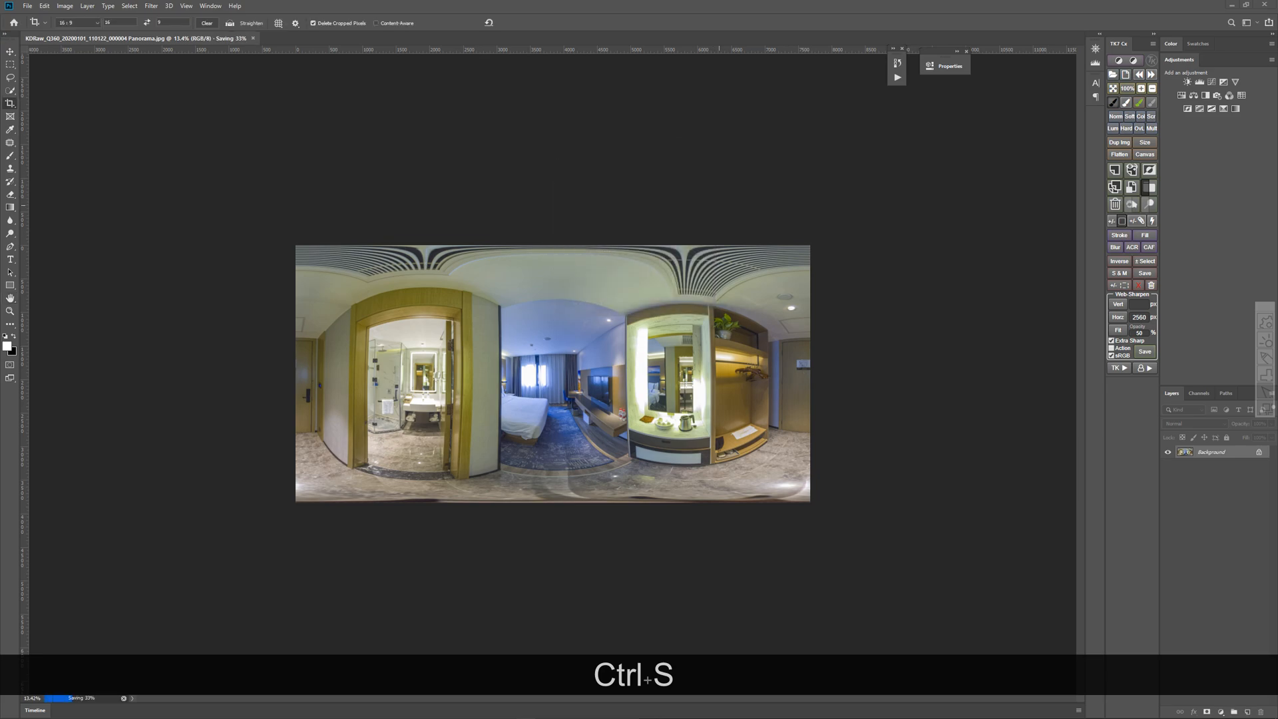
key("ctrl+s")
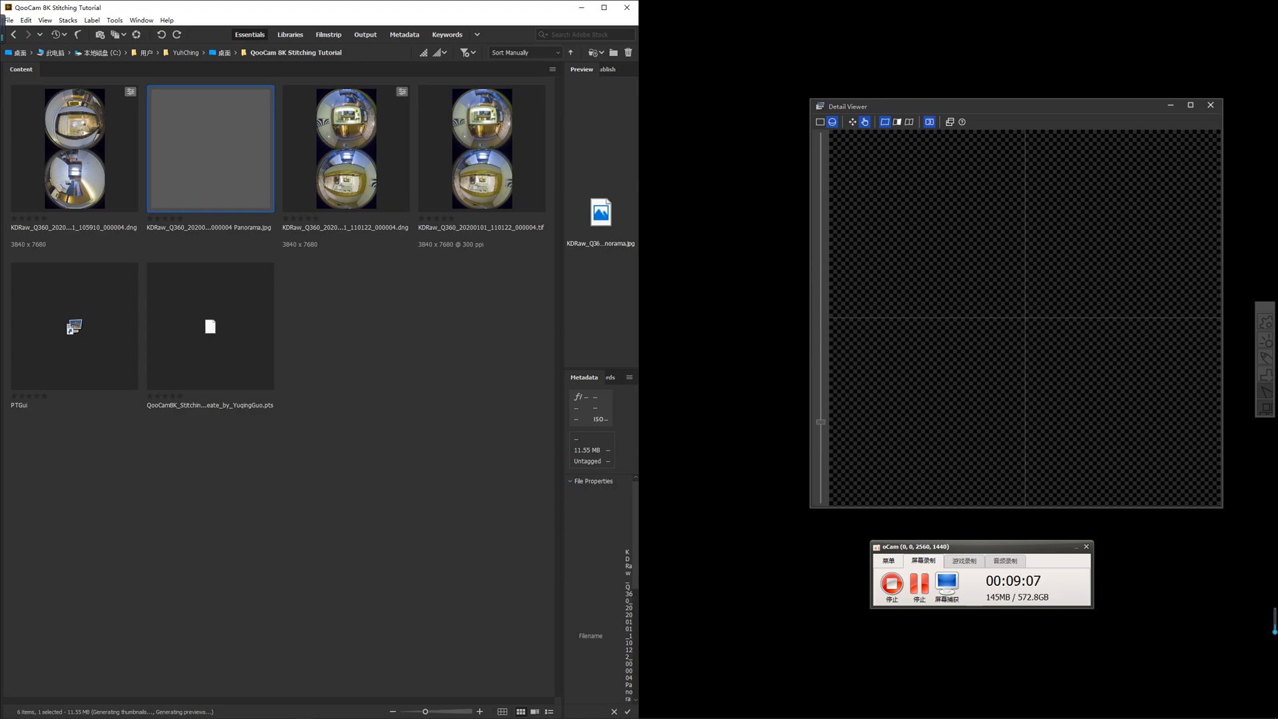
mouse_move(345, 150)
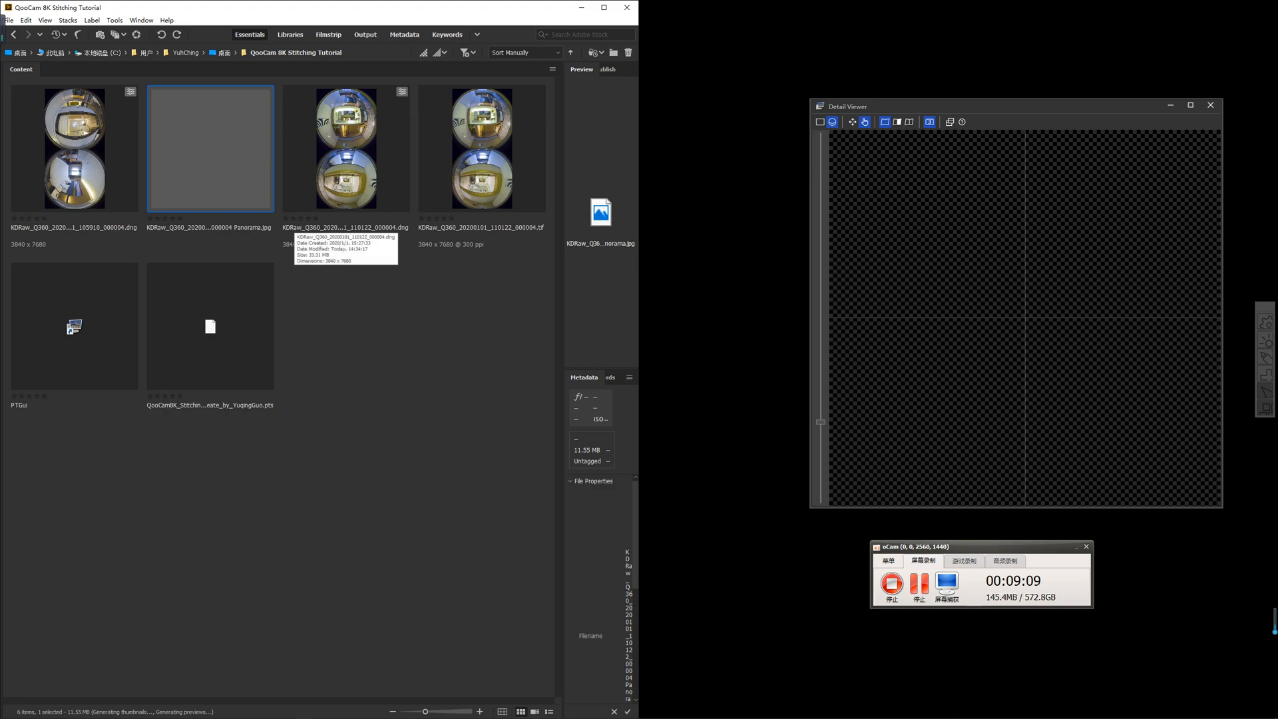